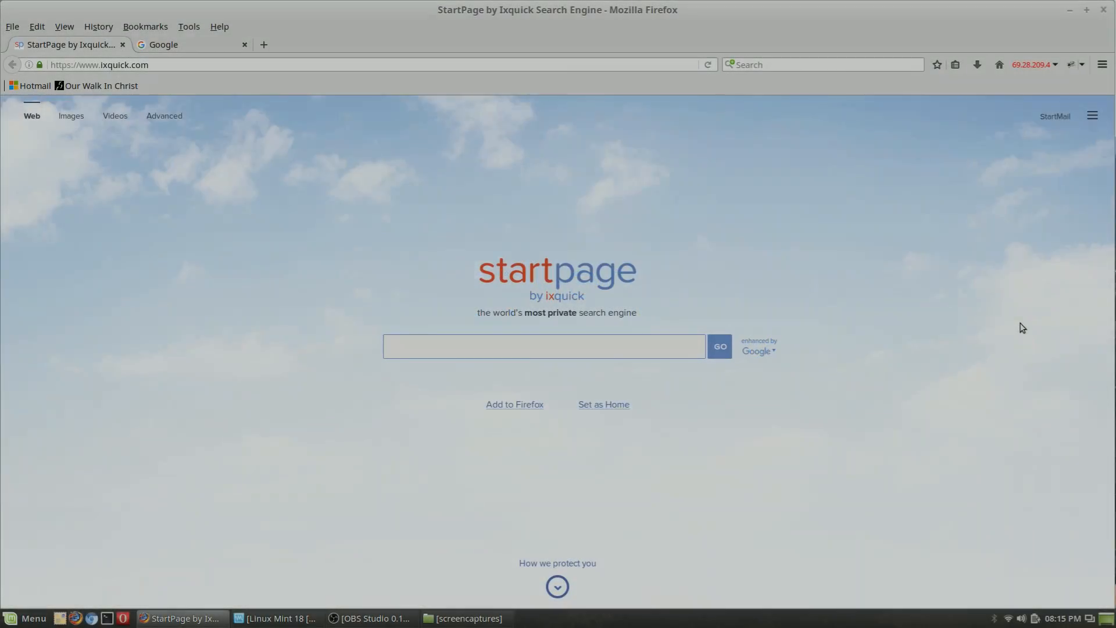
- Show the search bar's engine drop-down, with Ixquick Search current and Startpage - English offered
left_click(543, 346)
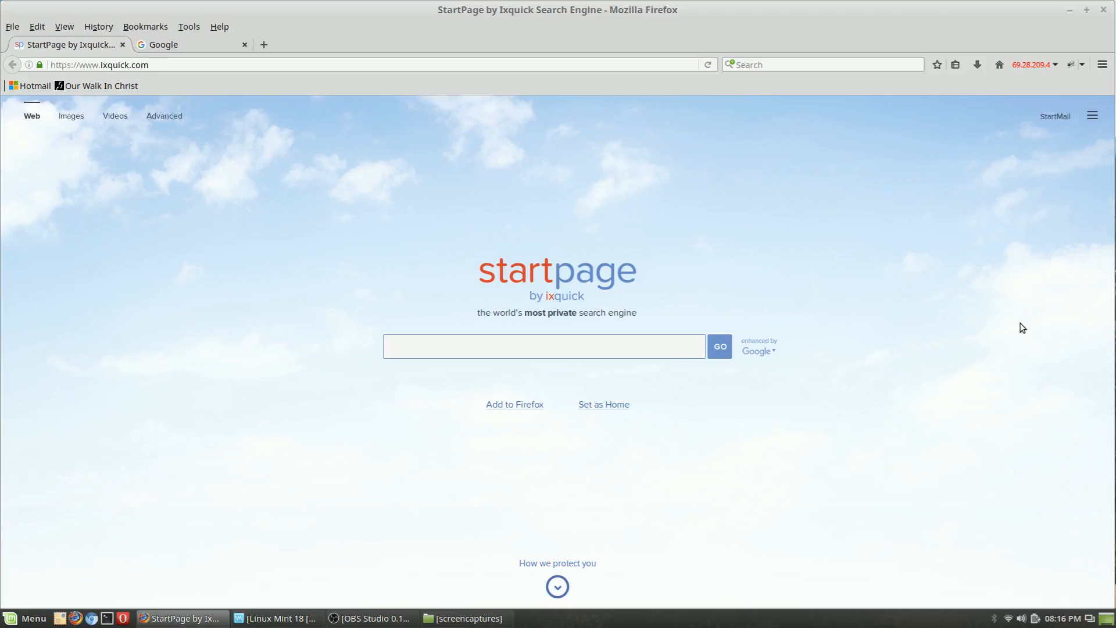
left_click(543, 347)
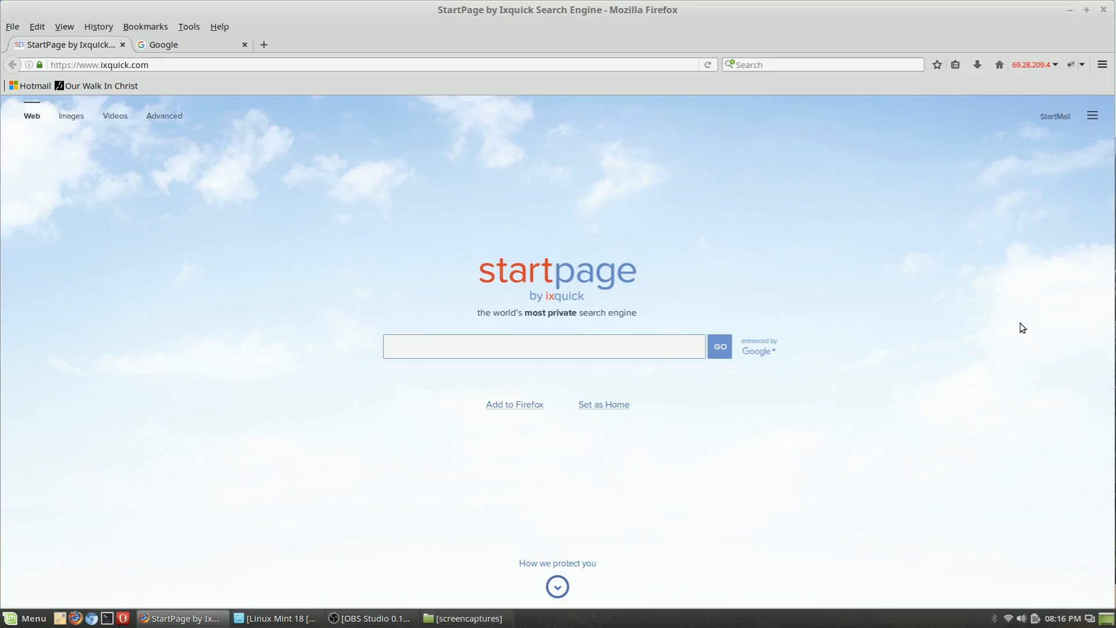
left_click(542, 346)
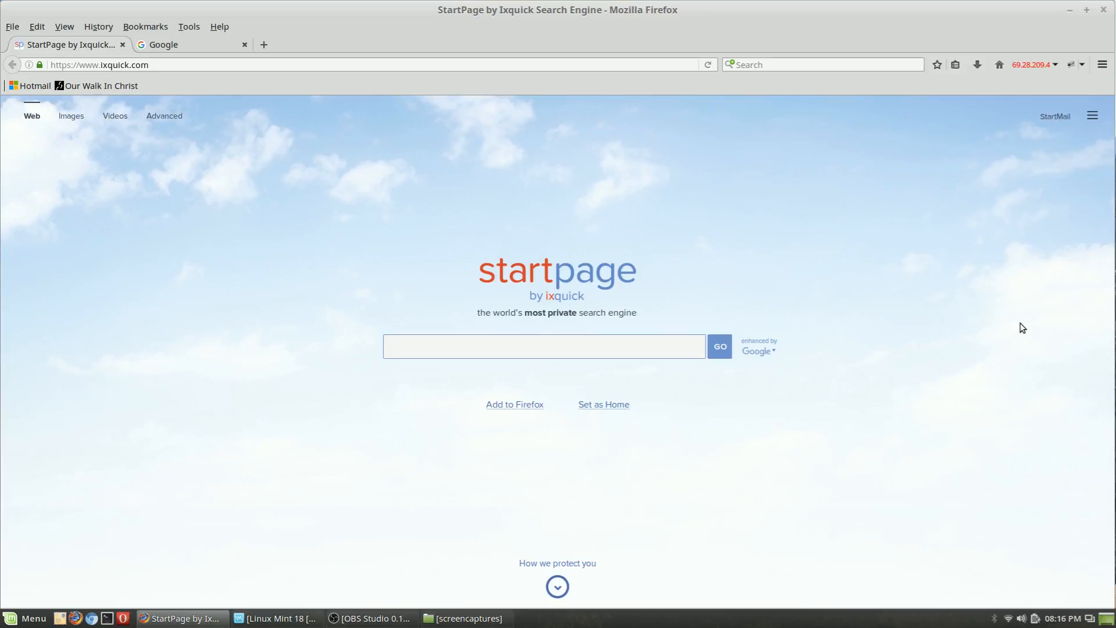
left_click(543, 346)
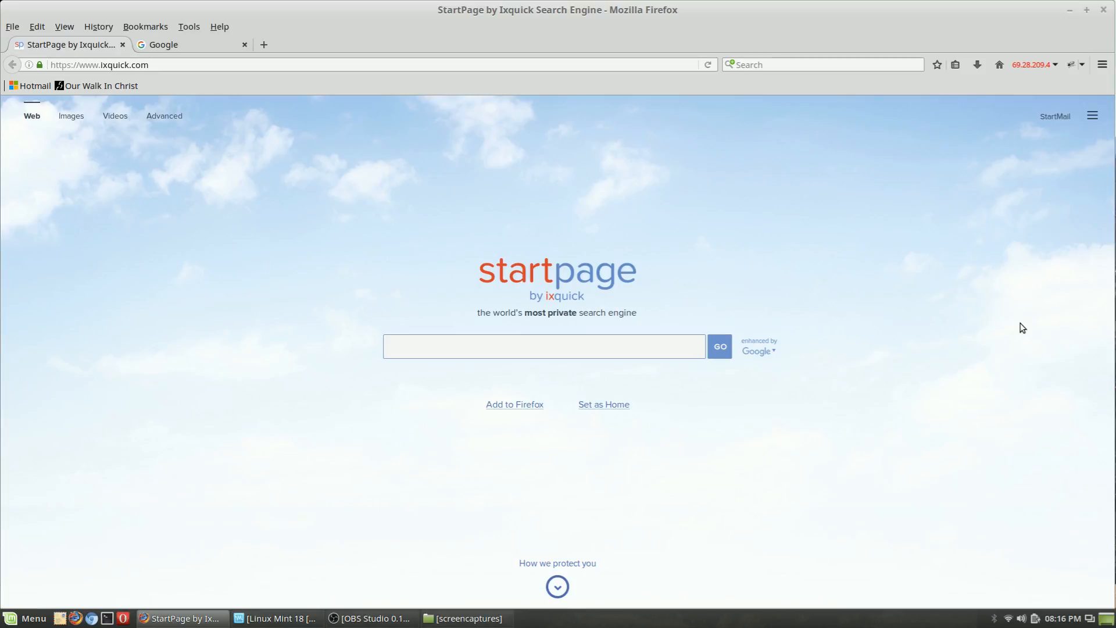
left_click(543, 347)
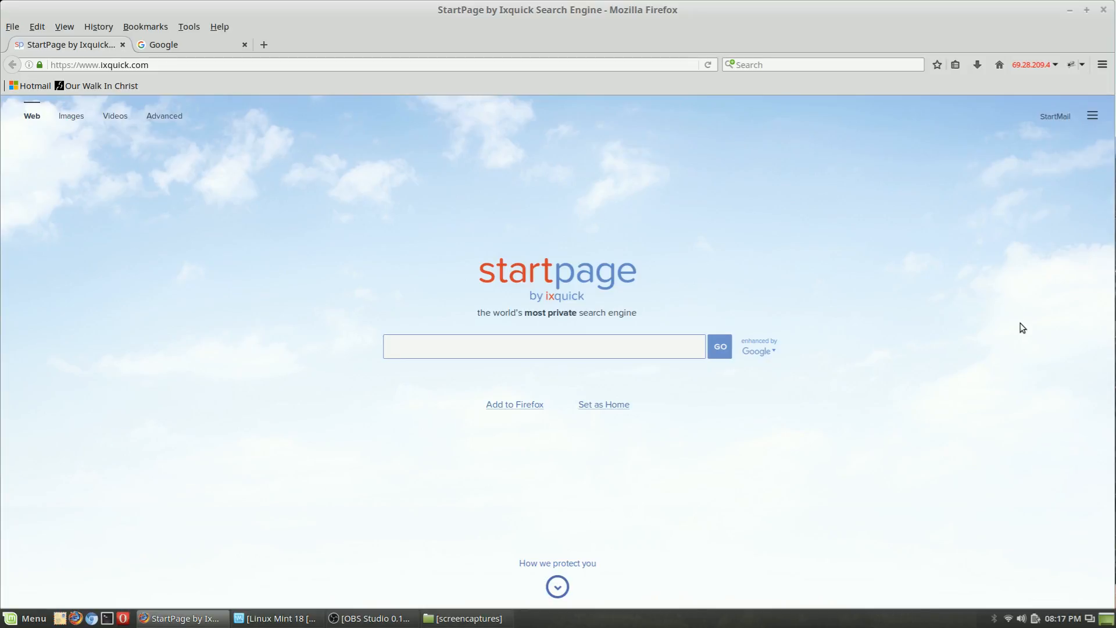
mouse_move(996, 331)
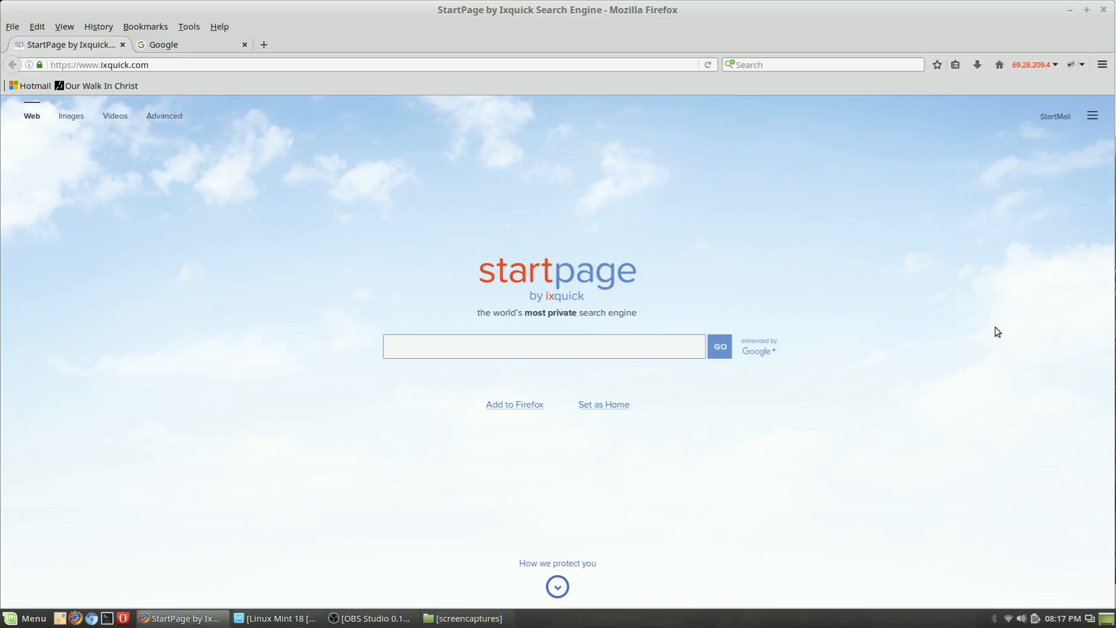
mouse_move(972, 353)
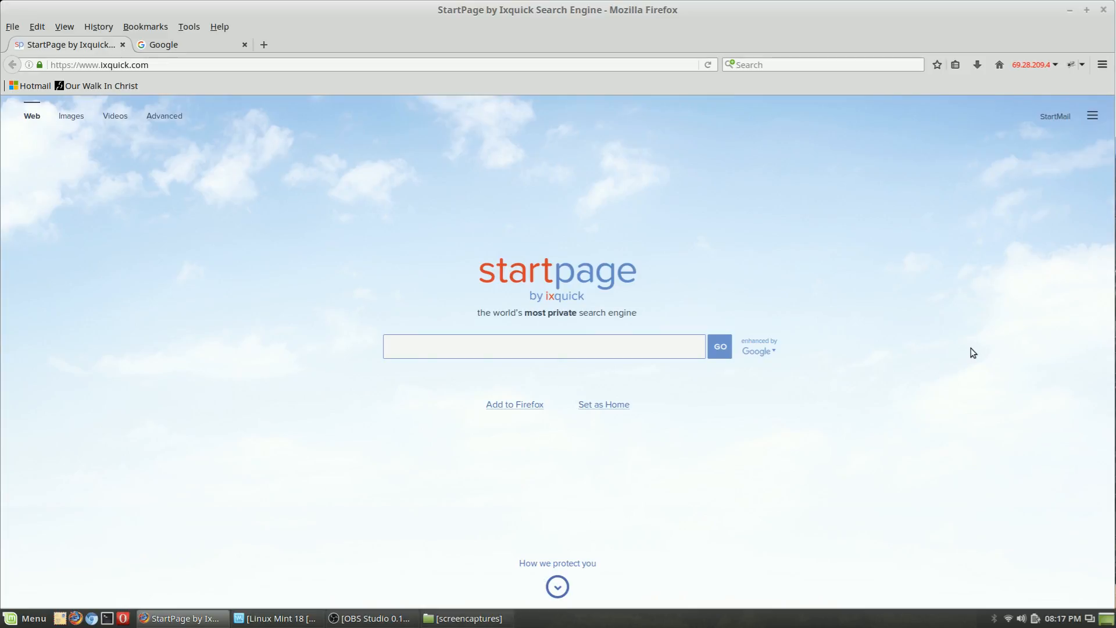
left_click(543, 346)
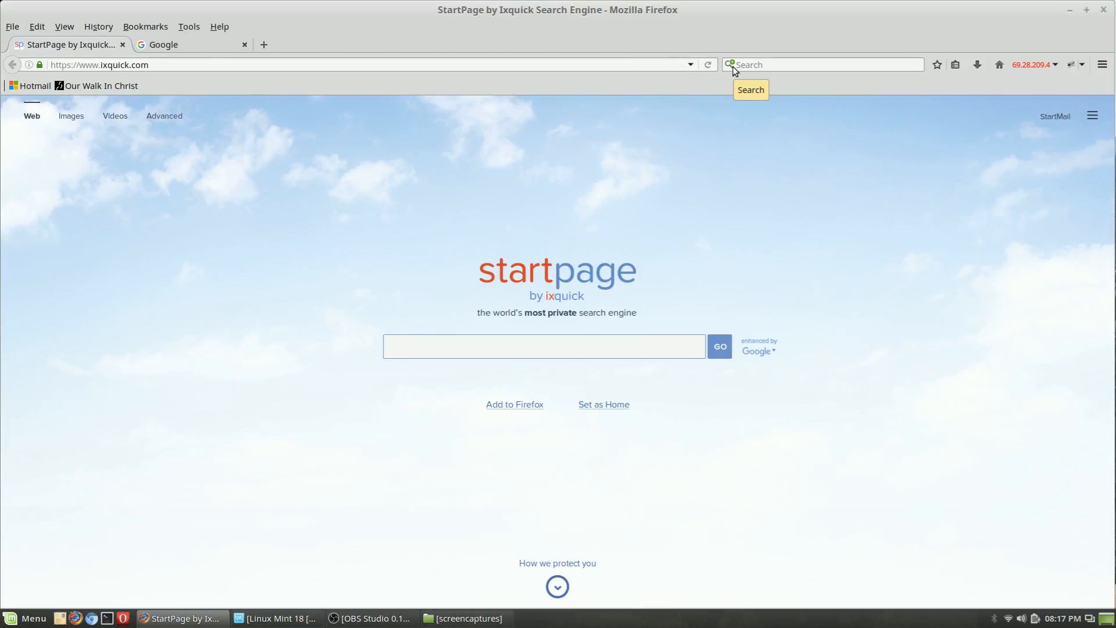
left_click(543, 346)
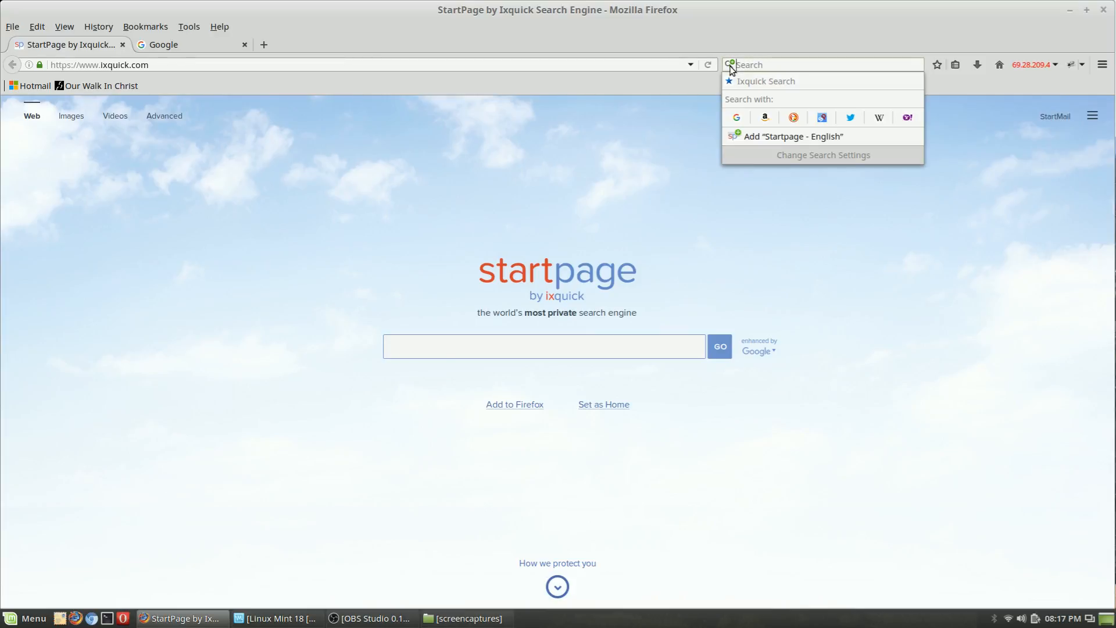
mouse_move(793, 118)
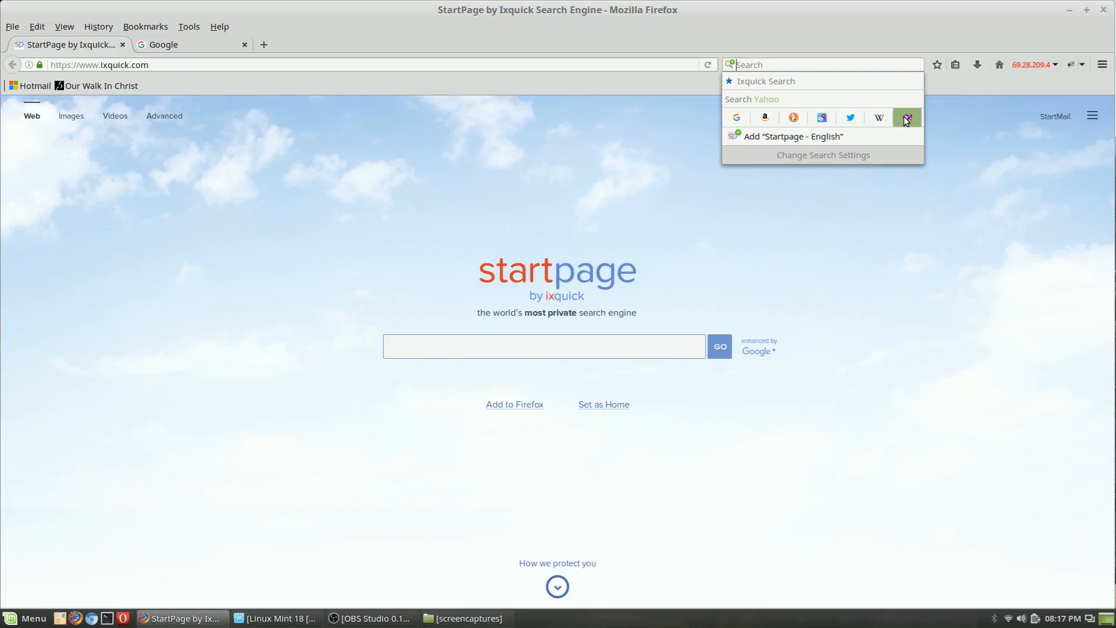
mouse_move(906, 118)
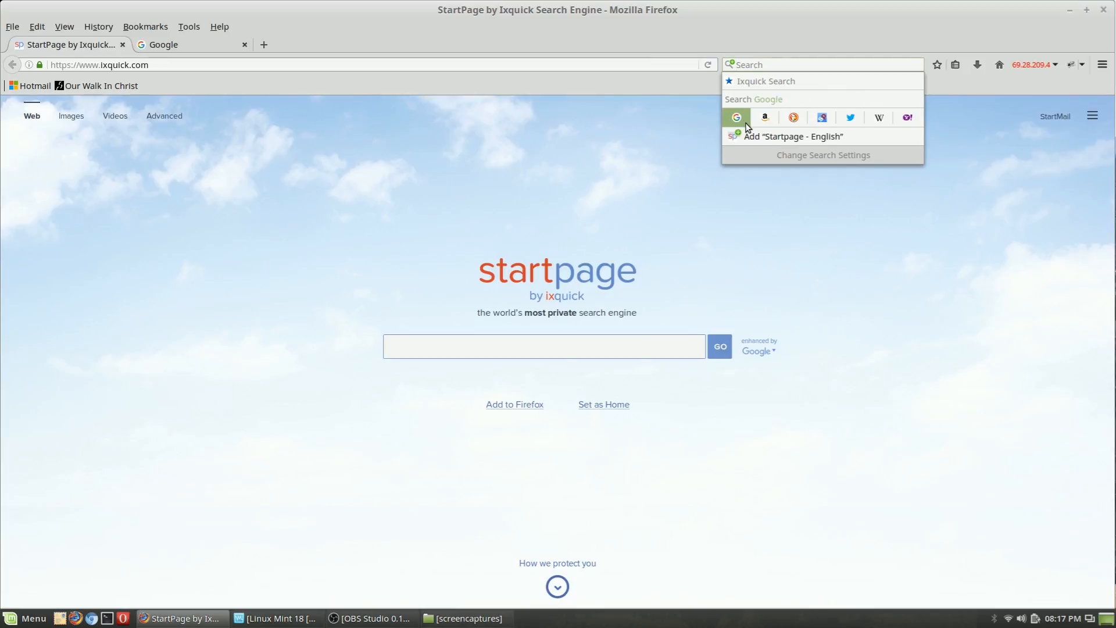
mouse_move(764, 117)
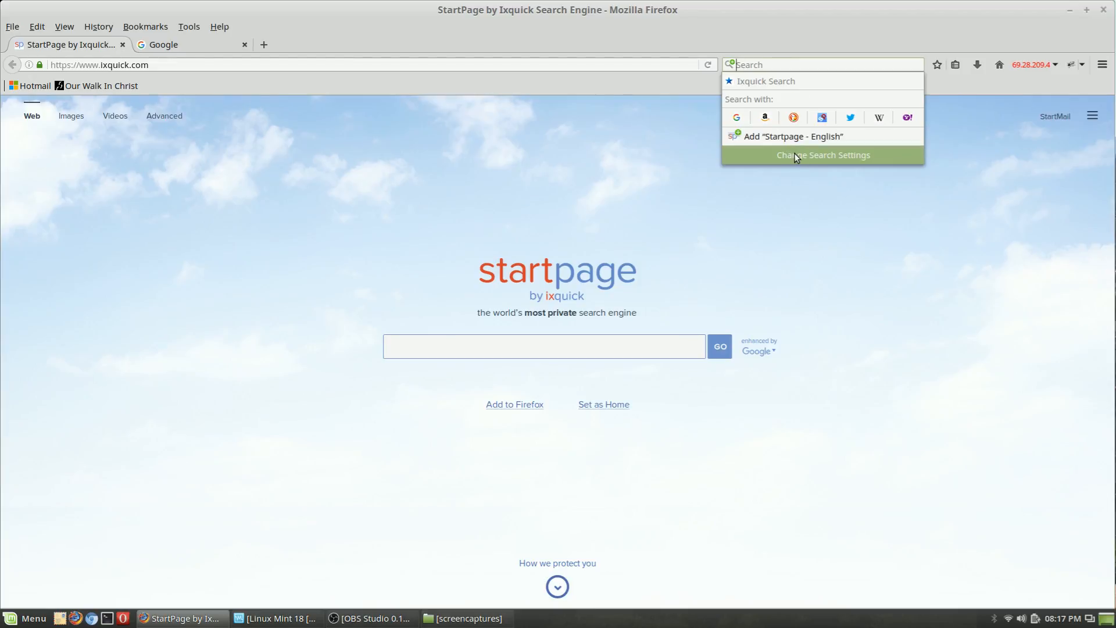
- Open search settings and remove unwanted one-click engines like Yahoo, keeping Ixquick, Google, Startpage
left_click(823, 155)
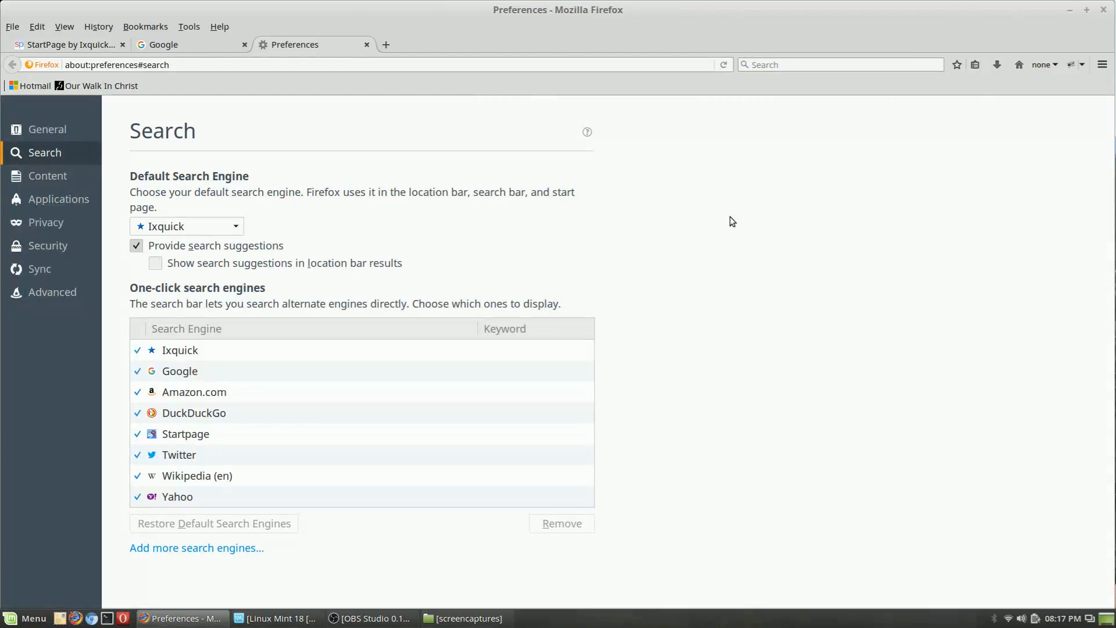
left_click(194, 412)
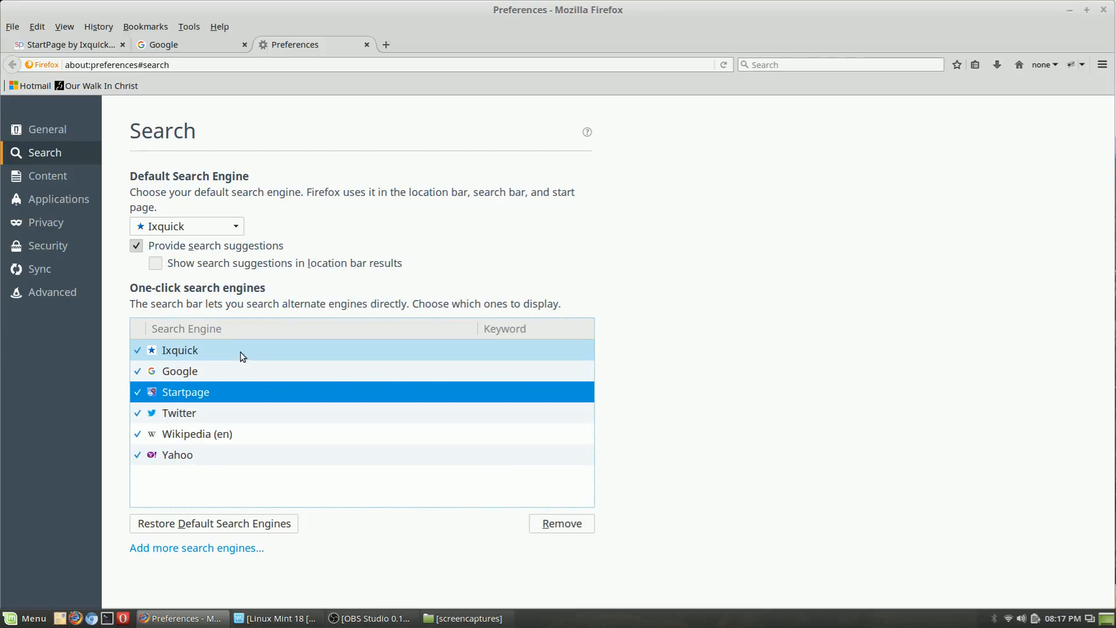
mouse_move(197, 413)
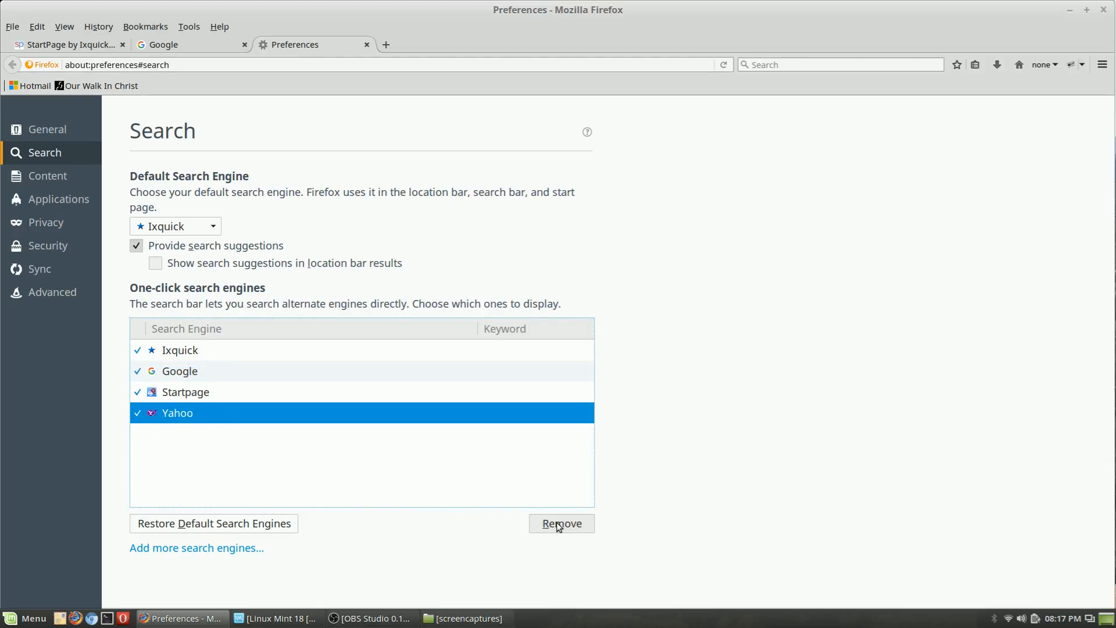
left_click(561, 523)
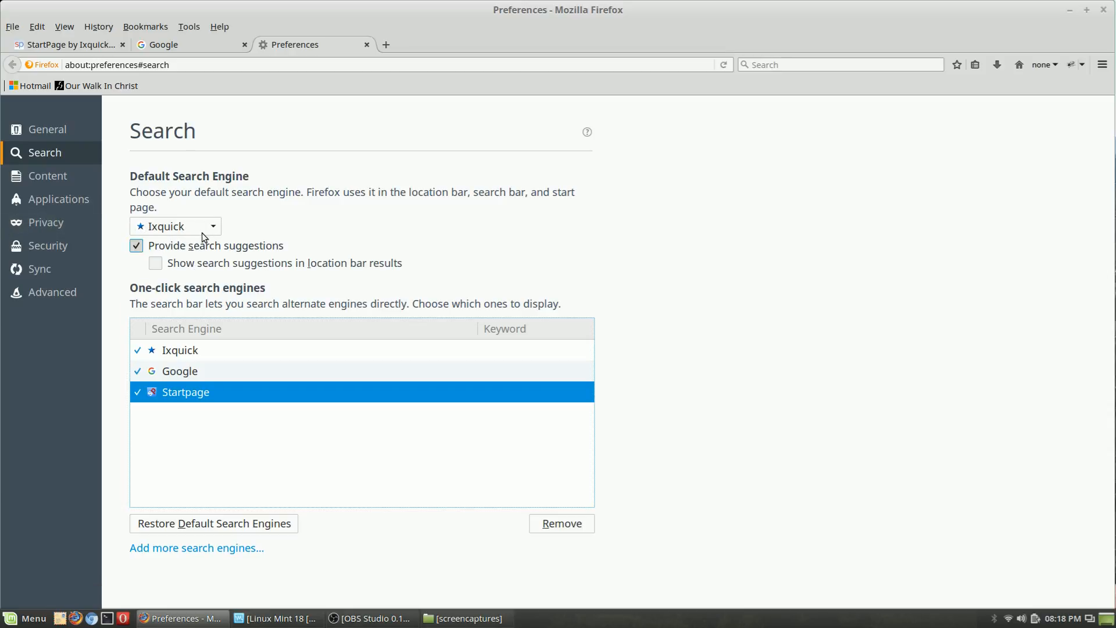
mouse_move(219, 427)
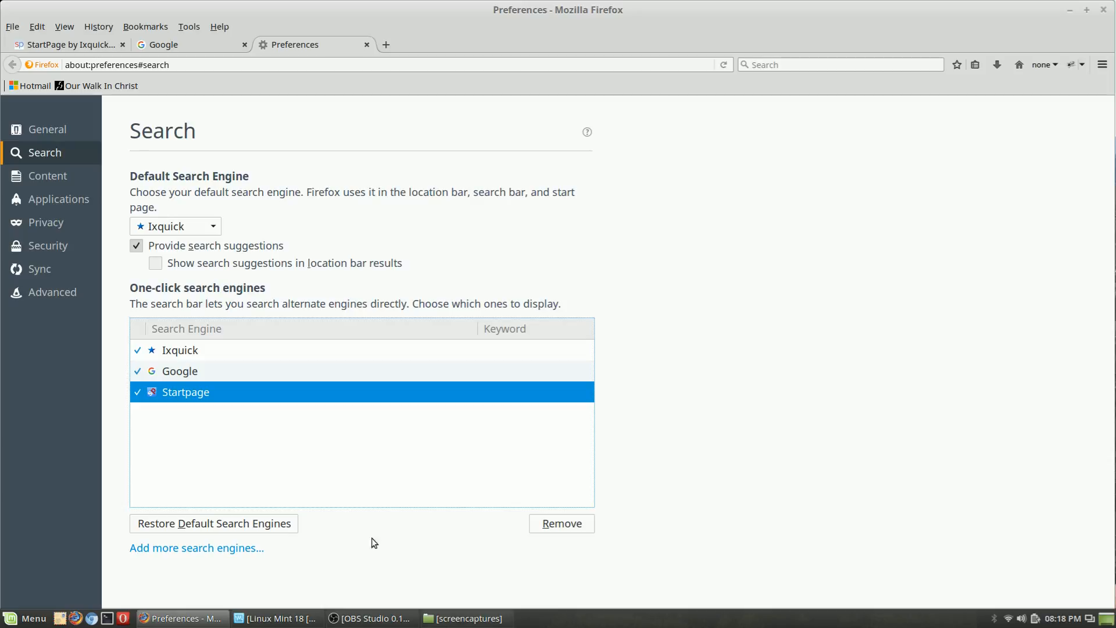
mouse_move(369, 522)
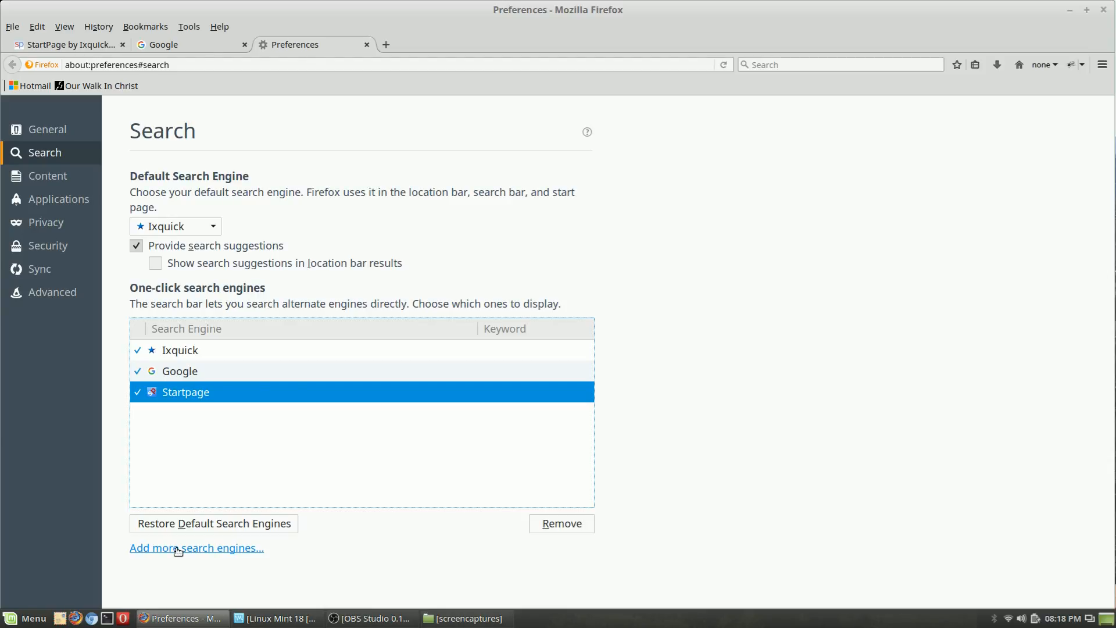
- Open the Linux Mint search engines page and scroll down to the Commercial Engines icons
left_click(196, 548)
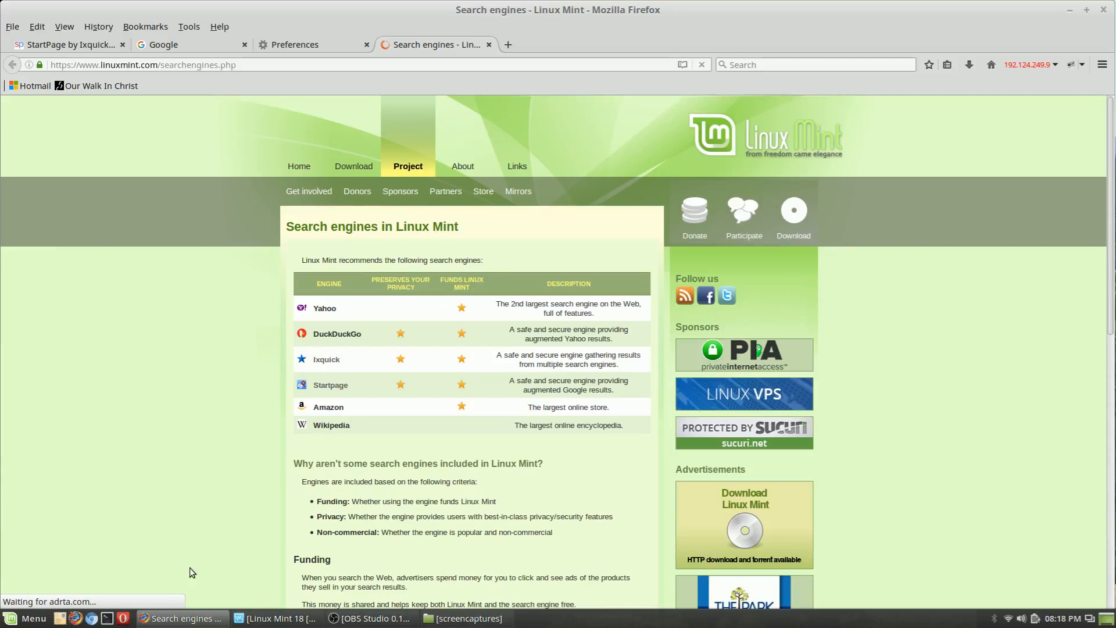
scroll("down", 3)
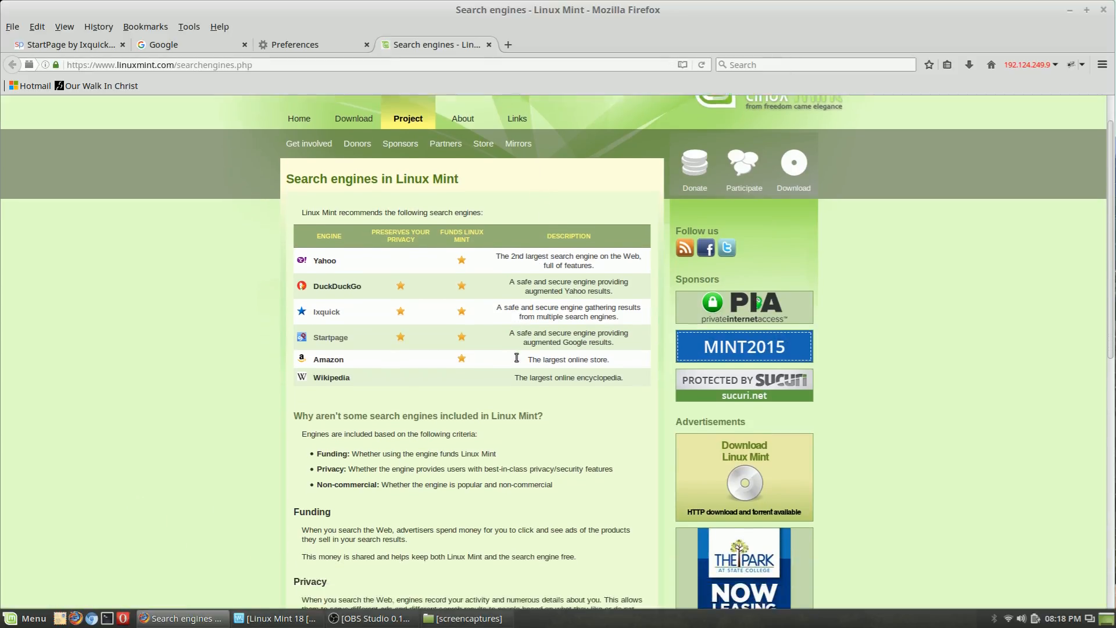
scroll("down", 3)
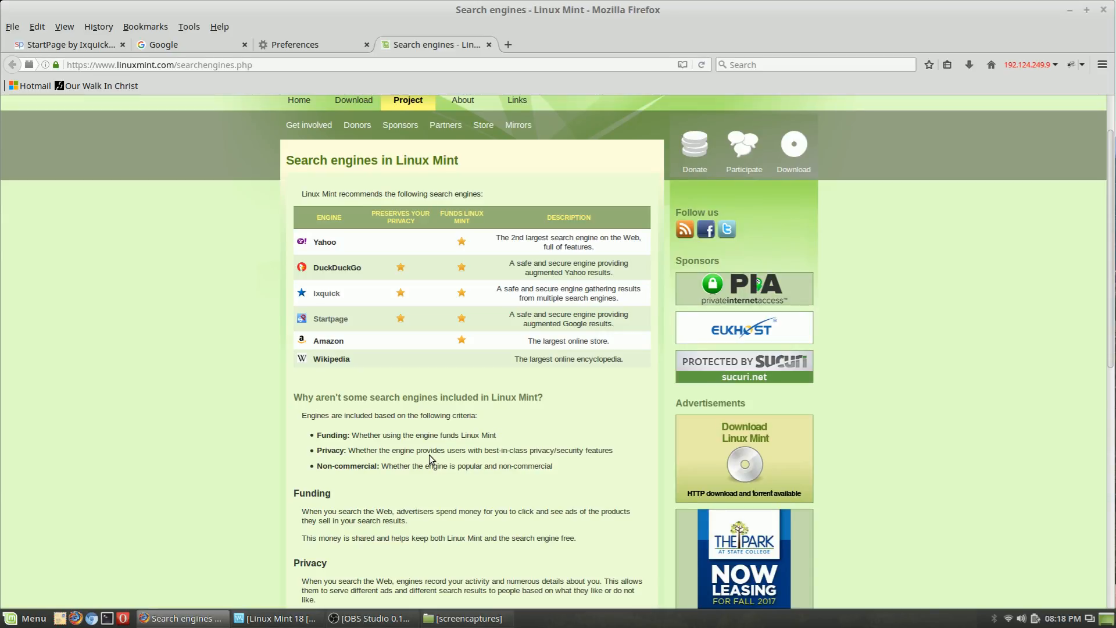
scroll("down", 3)
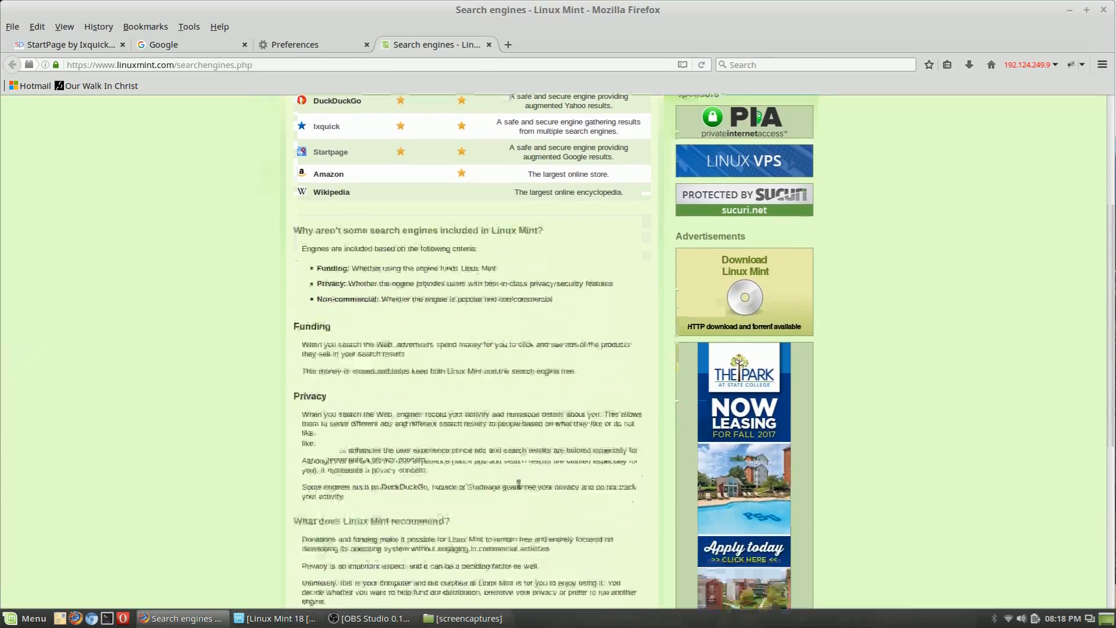
scroll("down", 3)
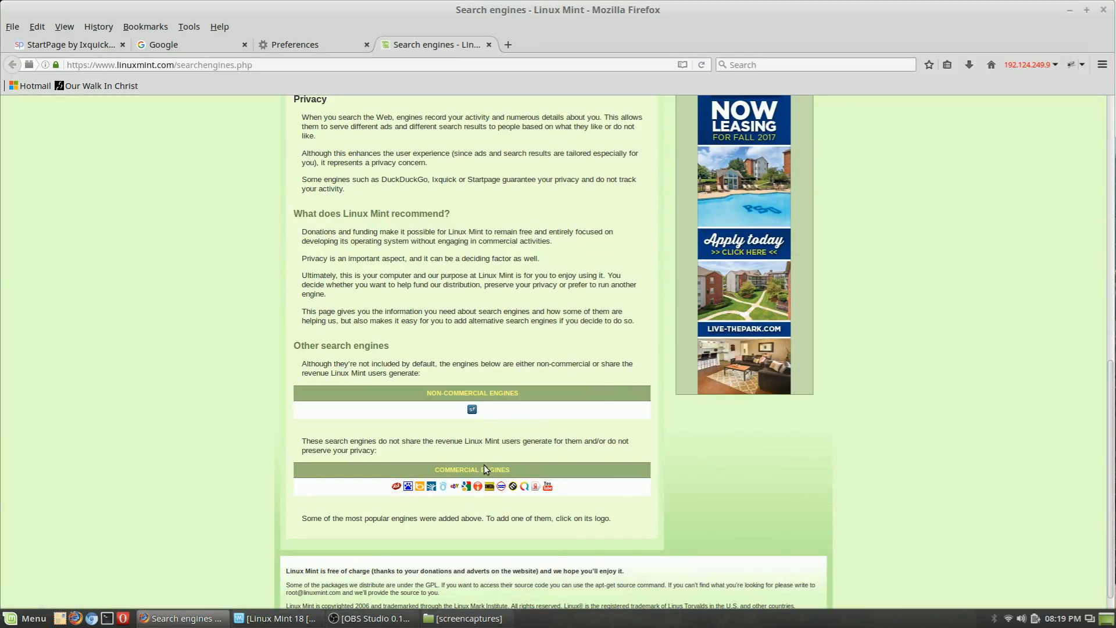
mouse_move(466, 485)
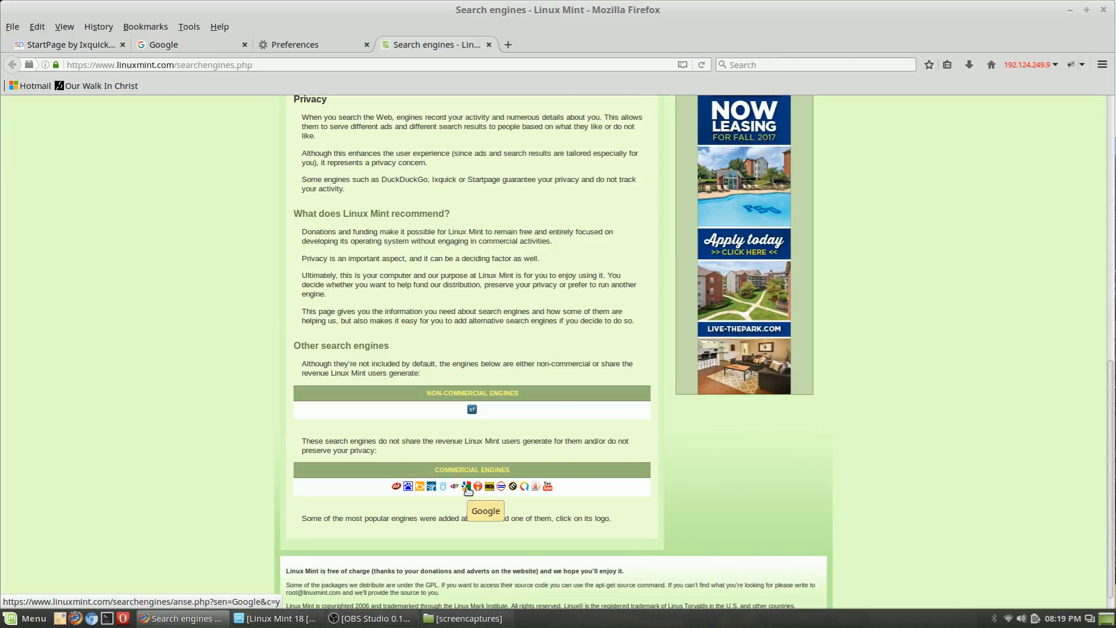
- Open the Google entry under Commercial Engines on linuxmint.com's search engines page
left_click(467, 486)
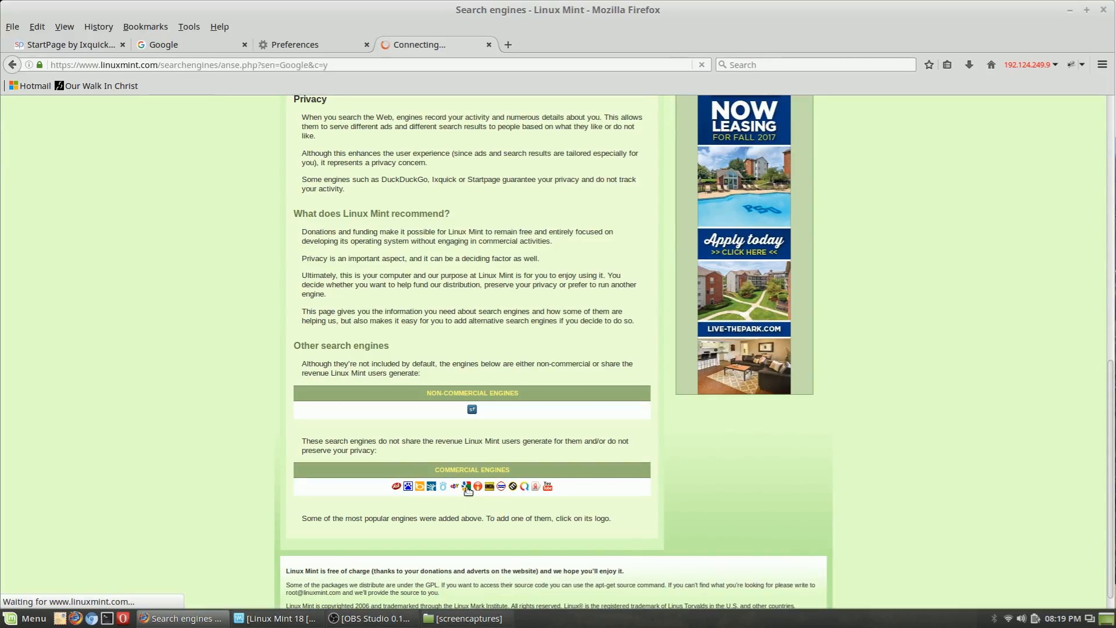
left_click(467, 486)
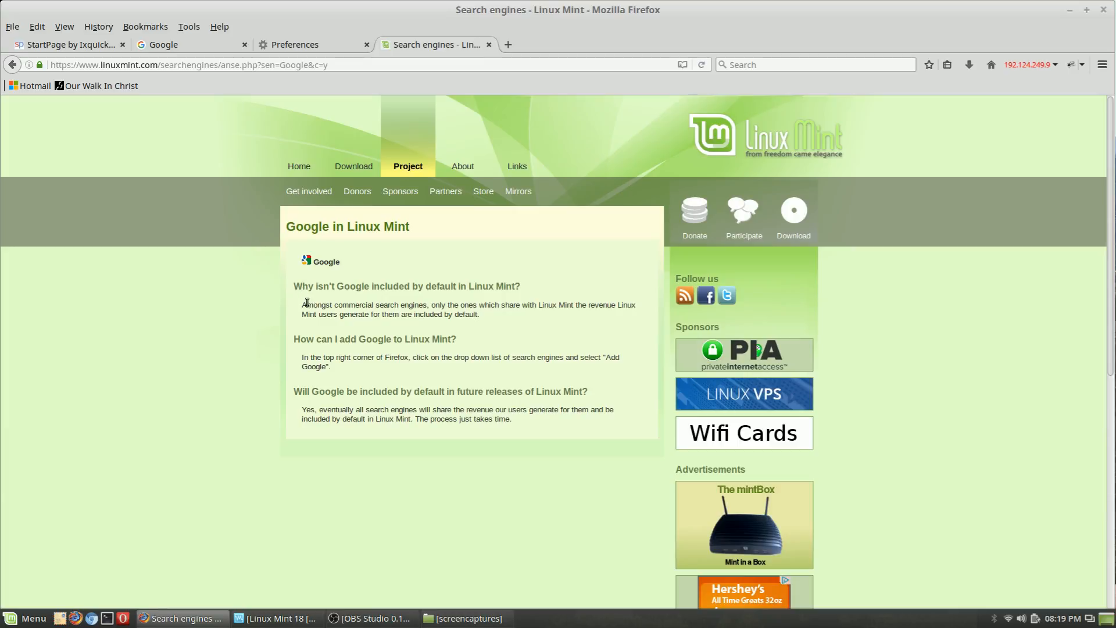
mouse_move(557, 379)
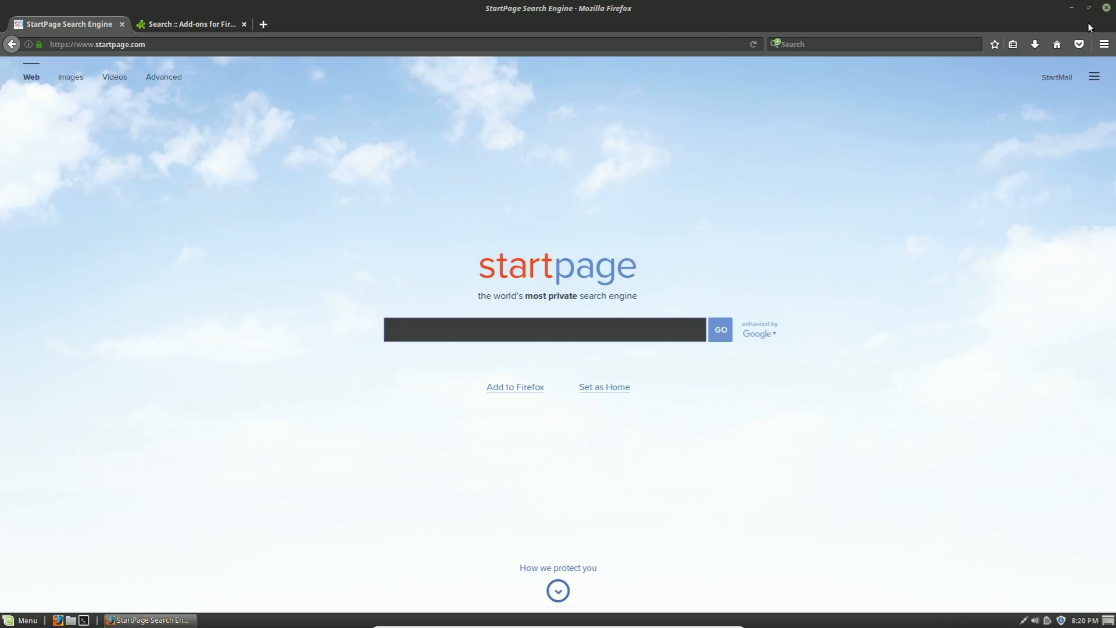
mouse_move(668, 231)
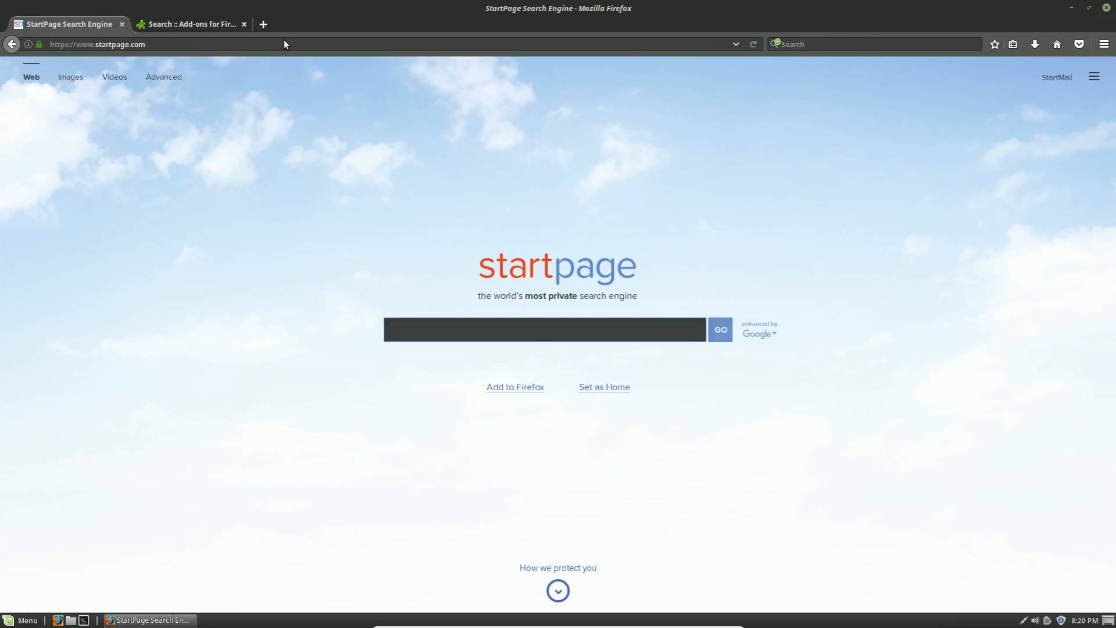
- Show the search bar's engine list from the StartPage home page
left_click(853, 44)
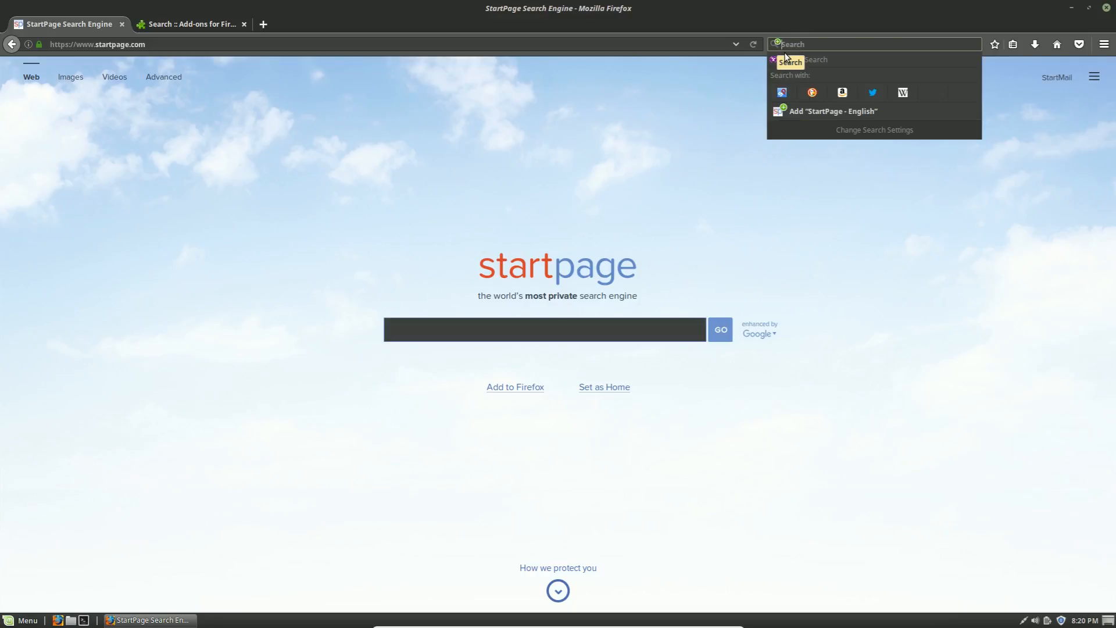
mouse_move(901, 92)
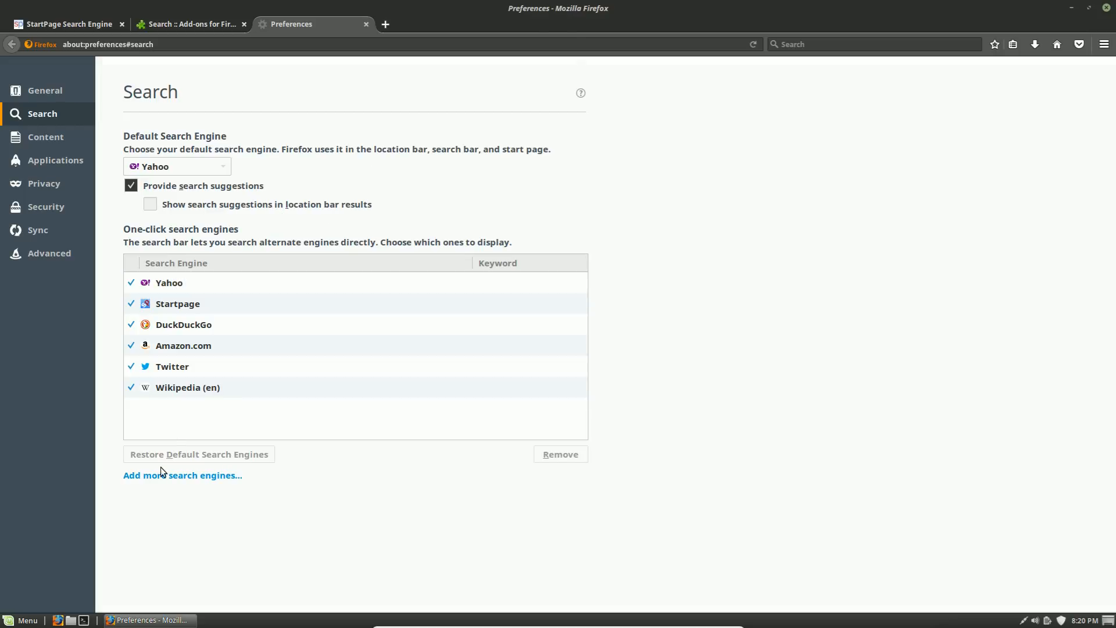
mouse_move(199, 211)
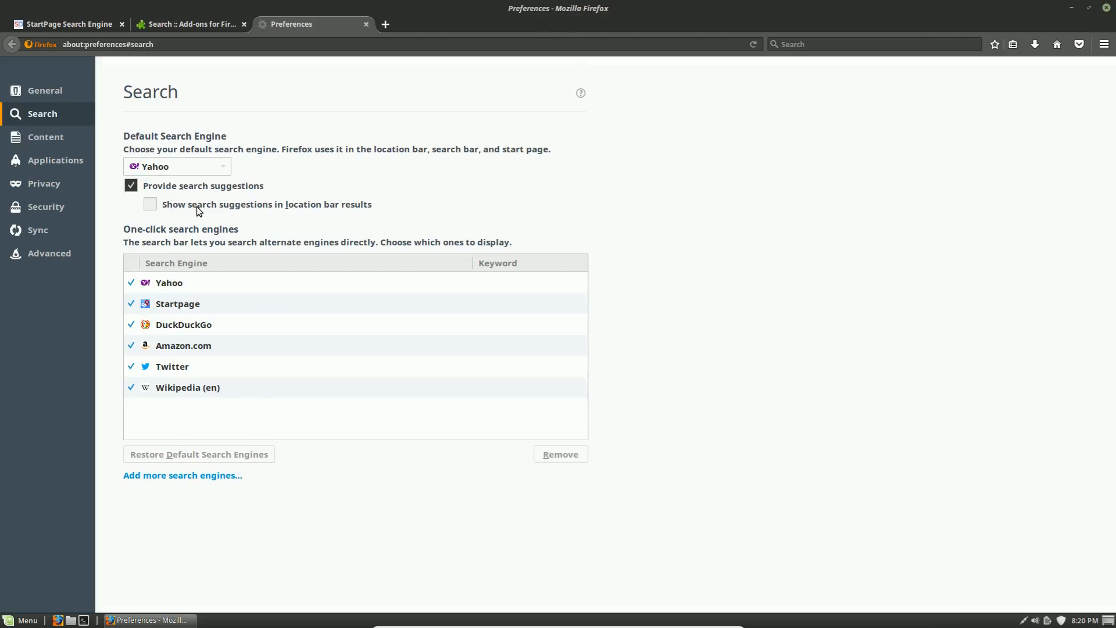
- Set Startpage as the default search engine and load the Linux Mint engines page
left_click(177, 165)
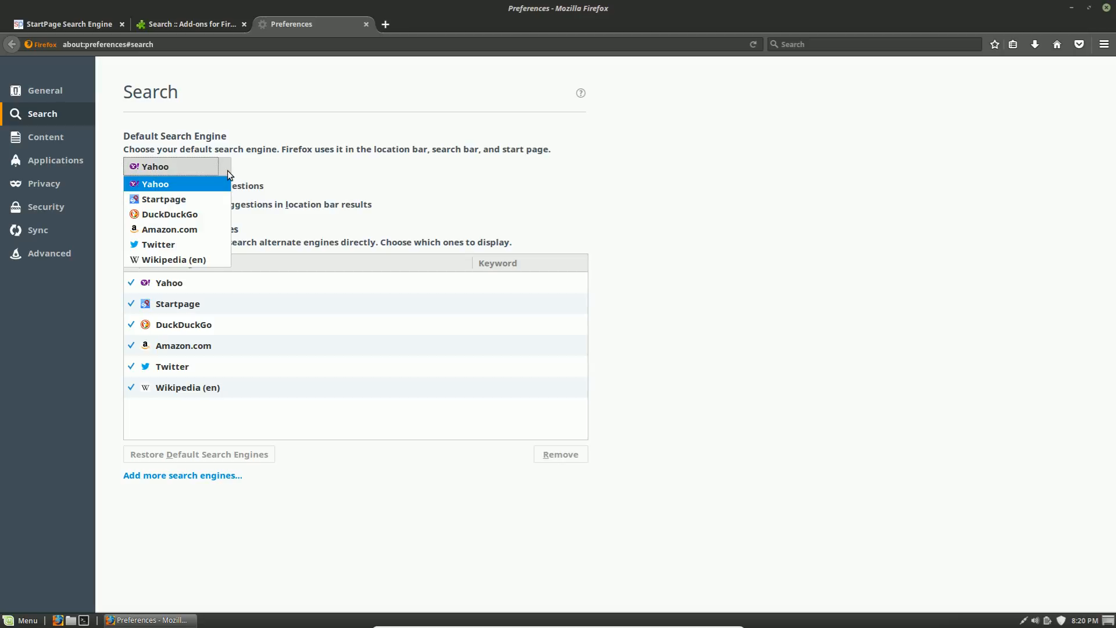
mouse_move(165, 199)
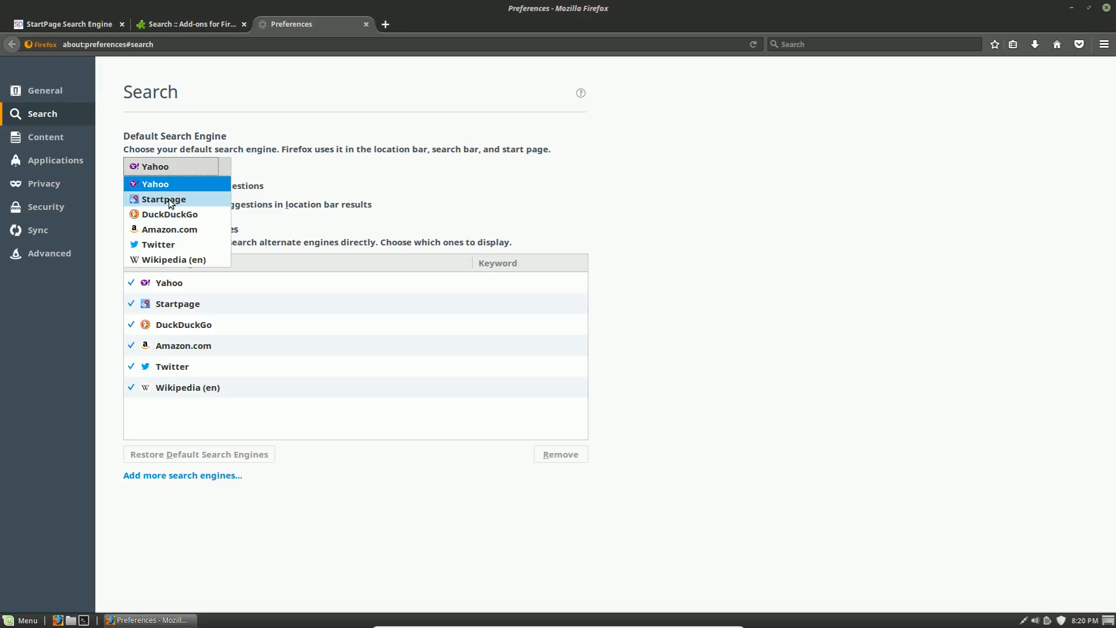
left_click(165, 199)
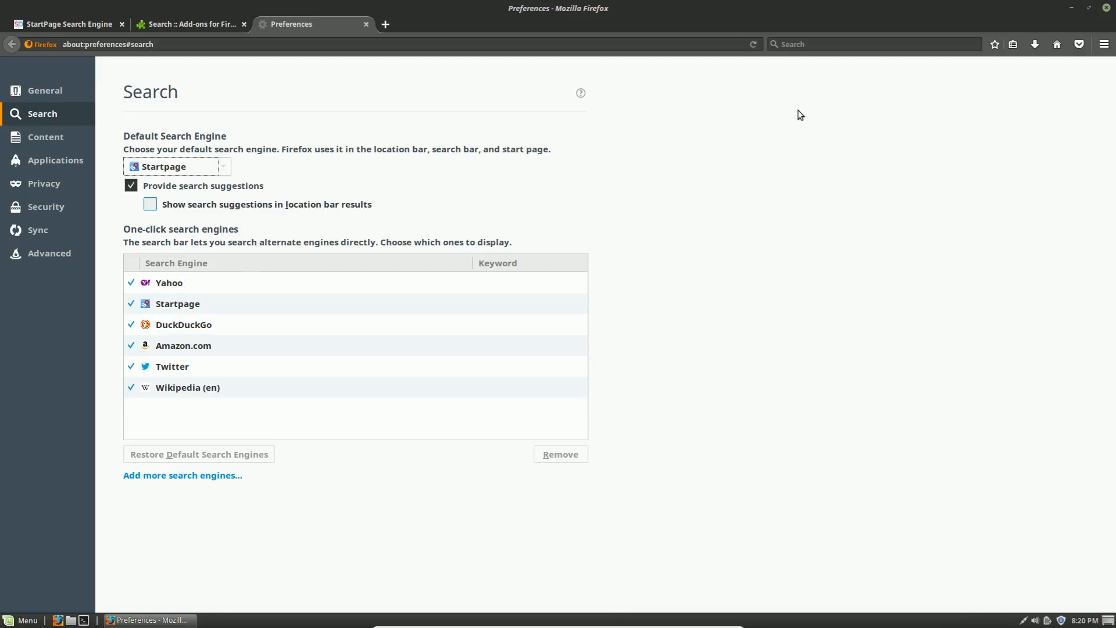
mouse_move(187, 179)
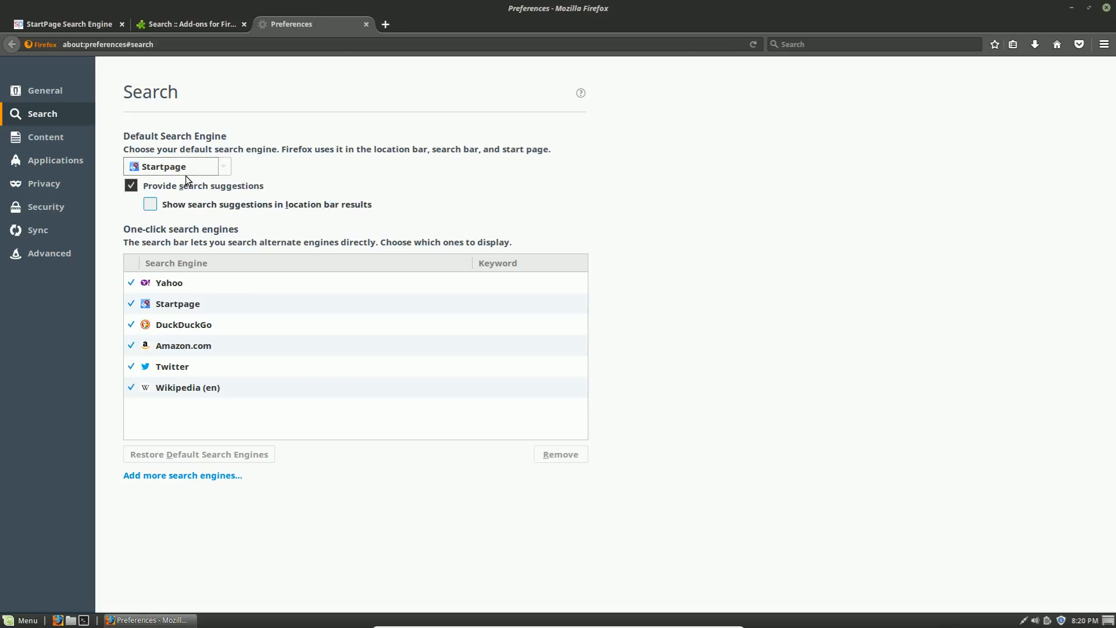
left_click(172, 365)
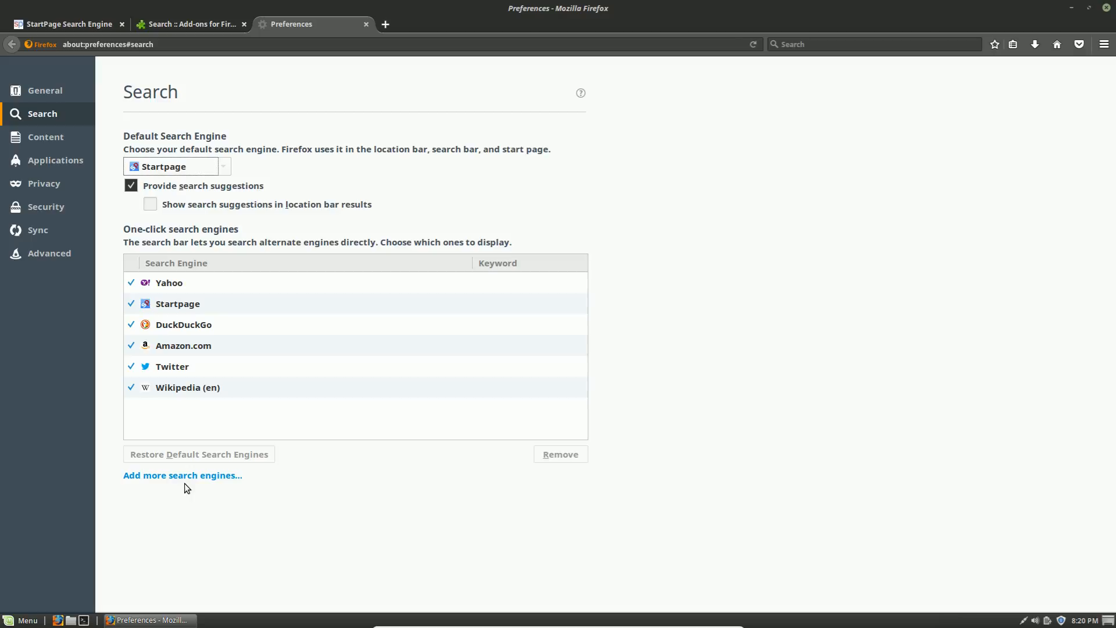
left_click(182, 475)
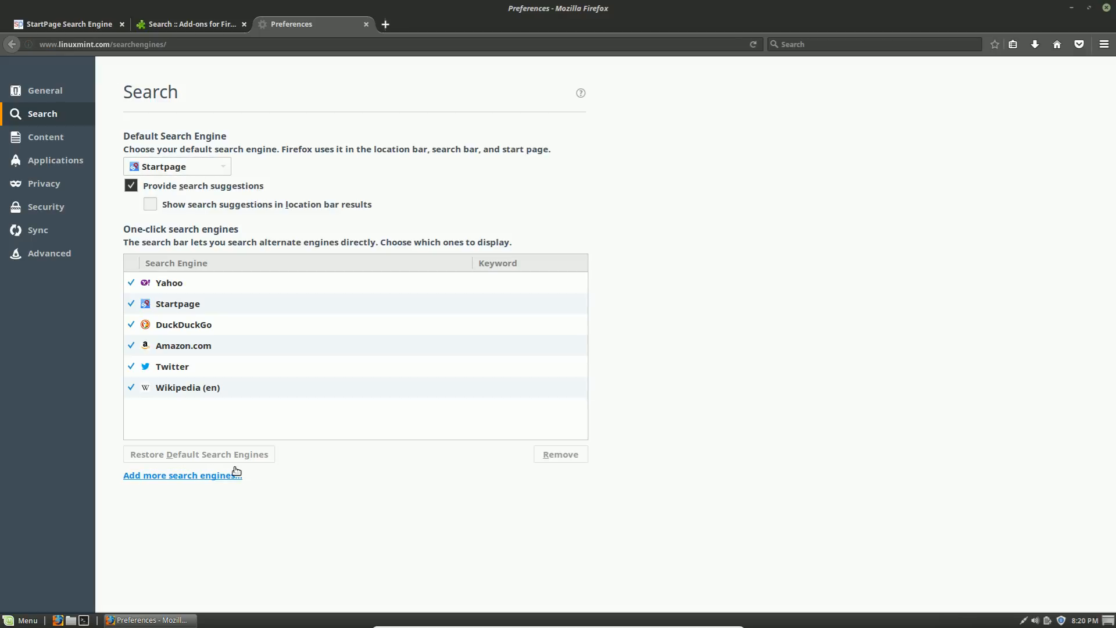
- Scroll the linuxmint.com engines page and choose the Google logo under Commercial Engines
left_click(181, 474)
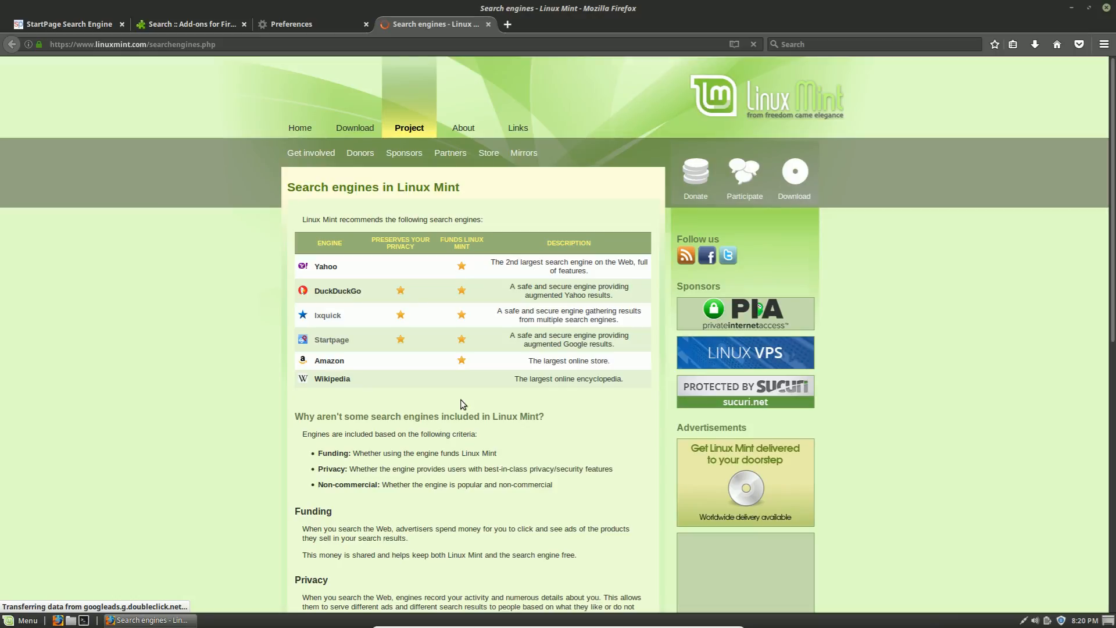
scroll("down", 3)
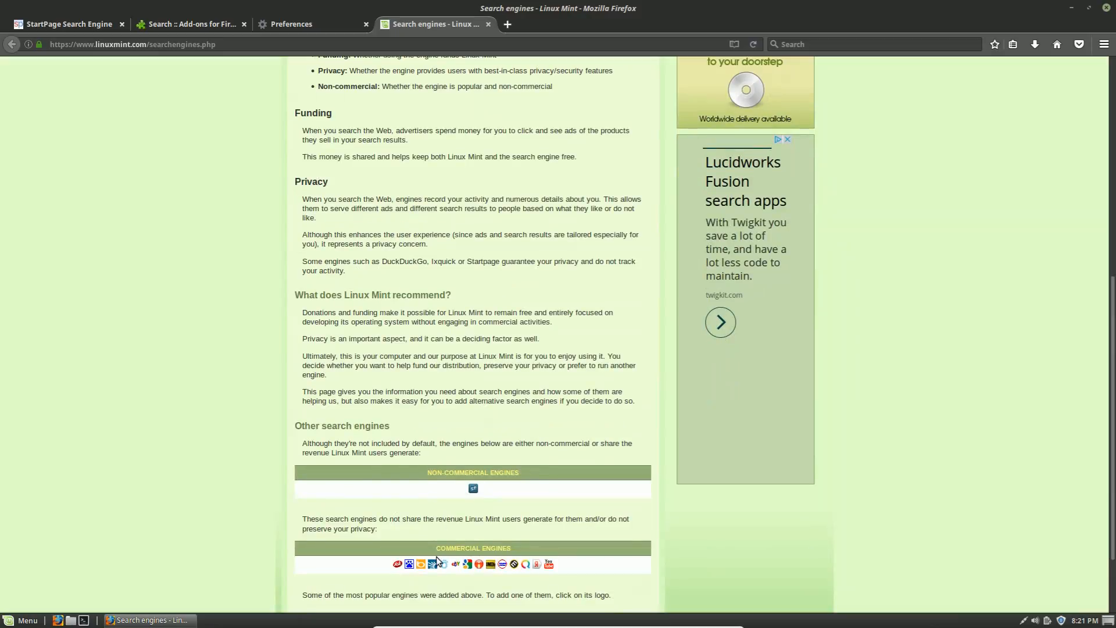
scroll("down", 3)
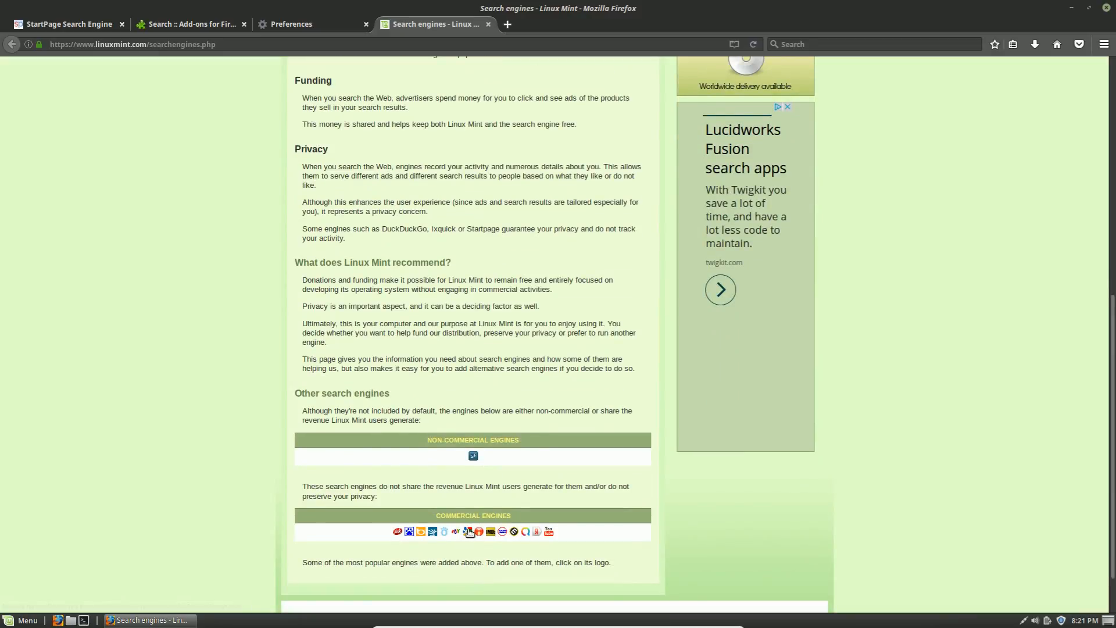
left_click(467, 532)
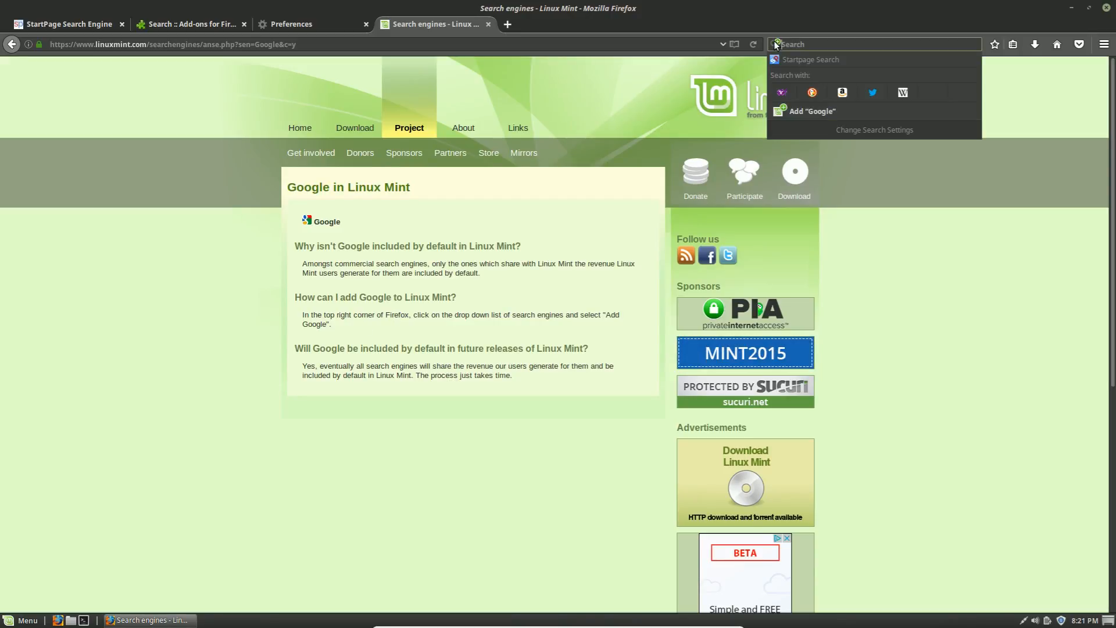
mouse_move(811, 111)
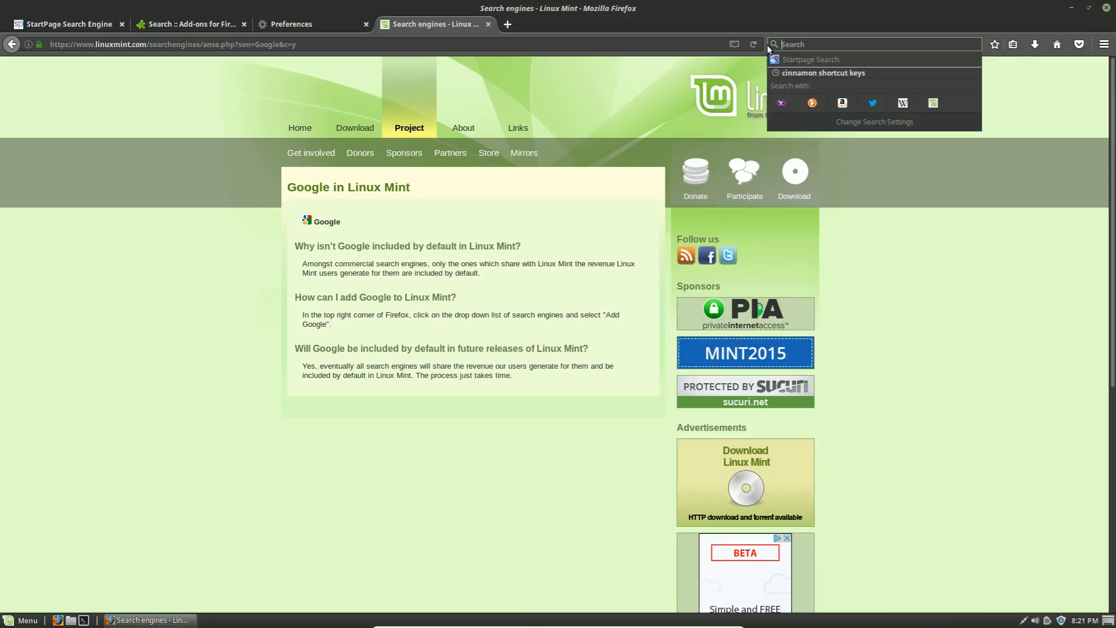
mouse_move(932, 103)
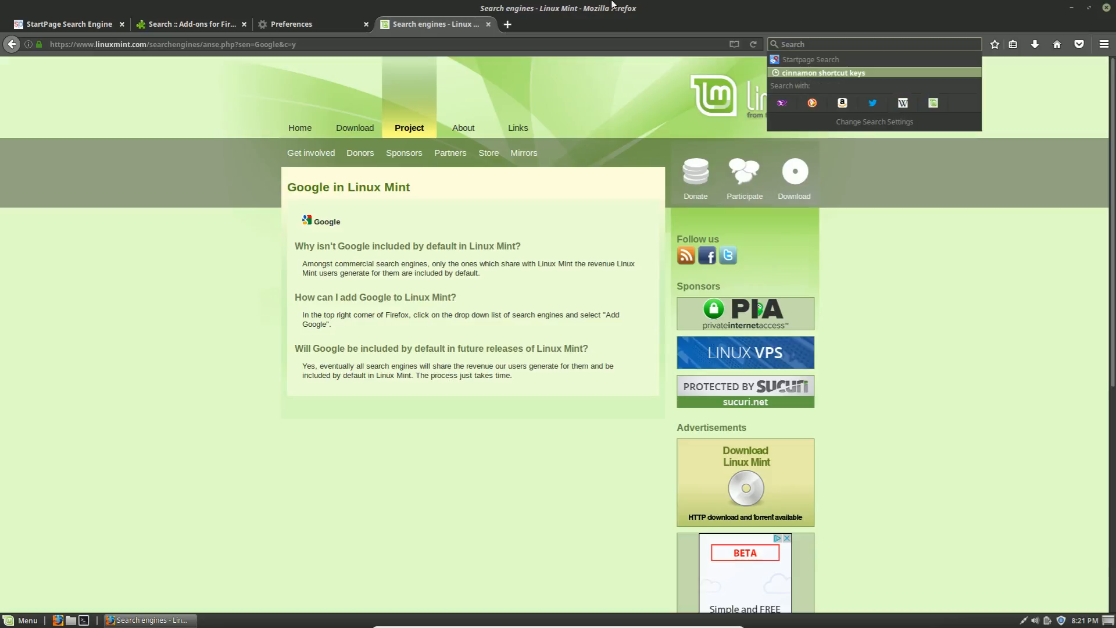
mouse_move(842, 104)
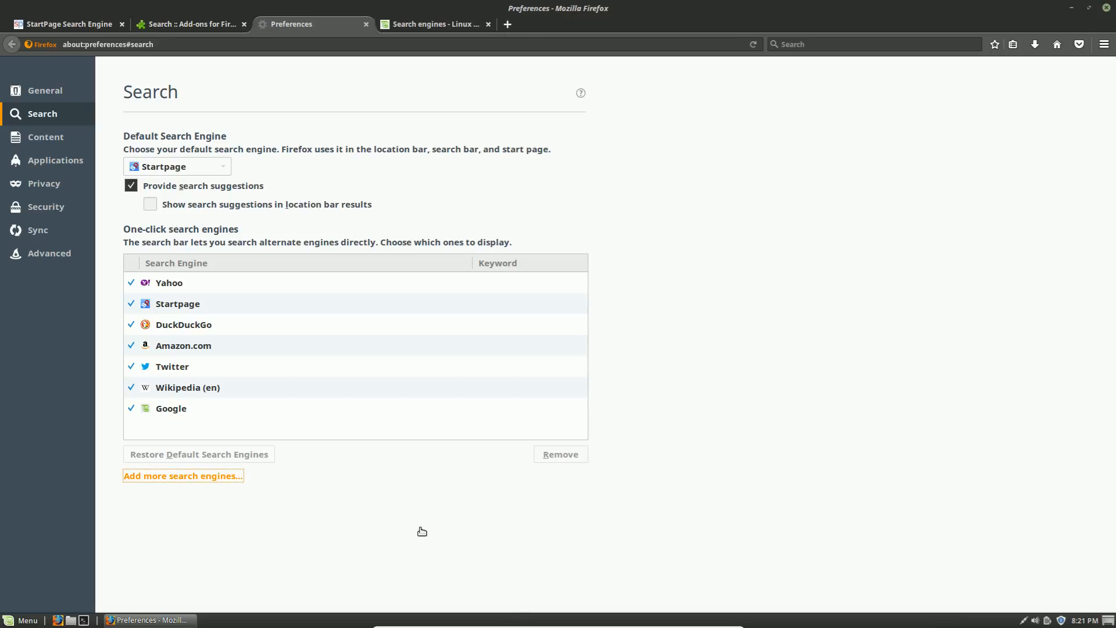
- Reopen the Linux Mint search engines page via Add more search engines
left_click(182, 476)
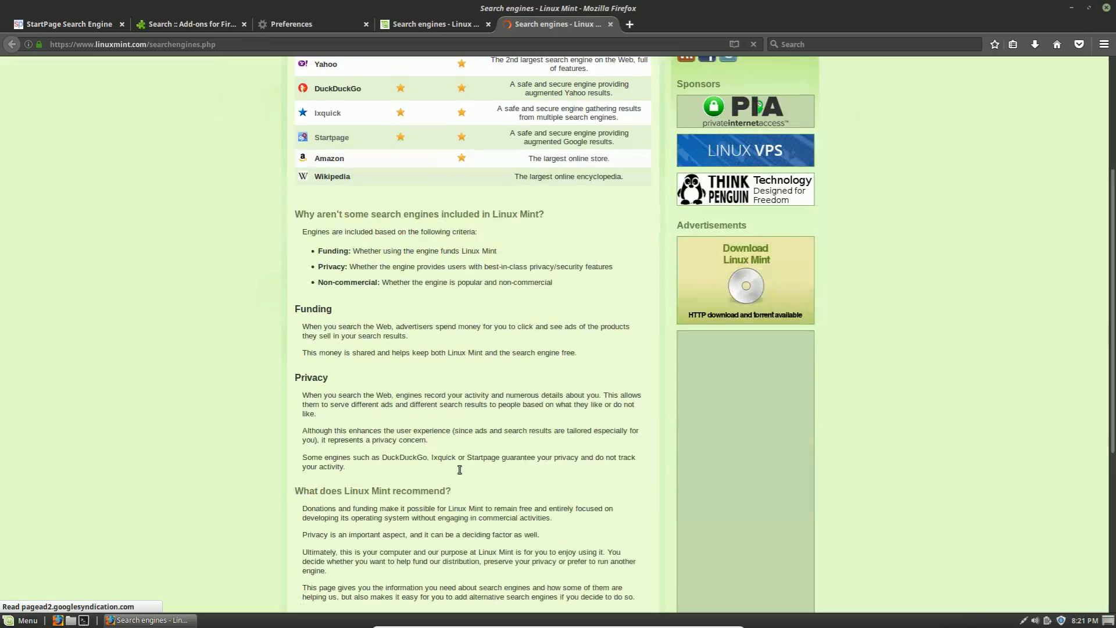
- Add Qwant from the Linux Mint page, dismiss the already-exists error, and type 'google'
scroll("down", 3)
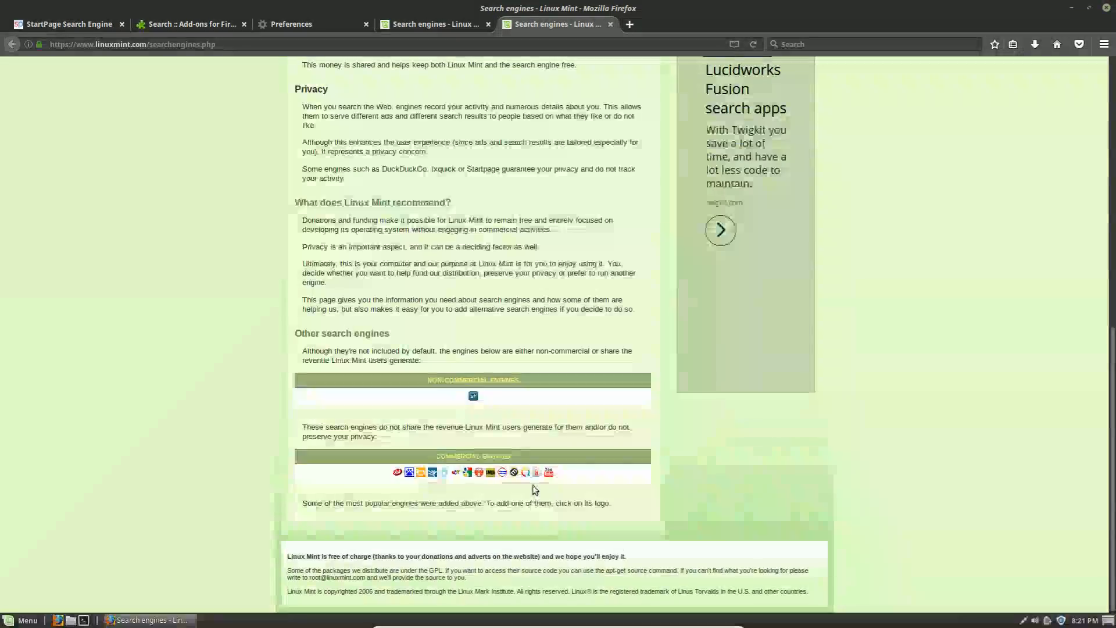
left_click(524, 472)
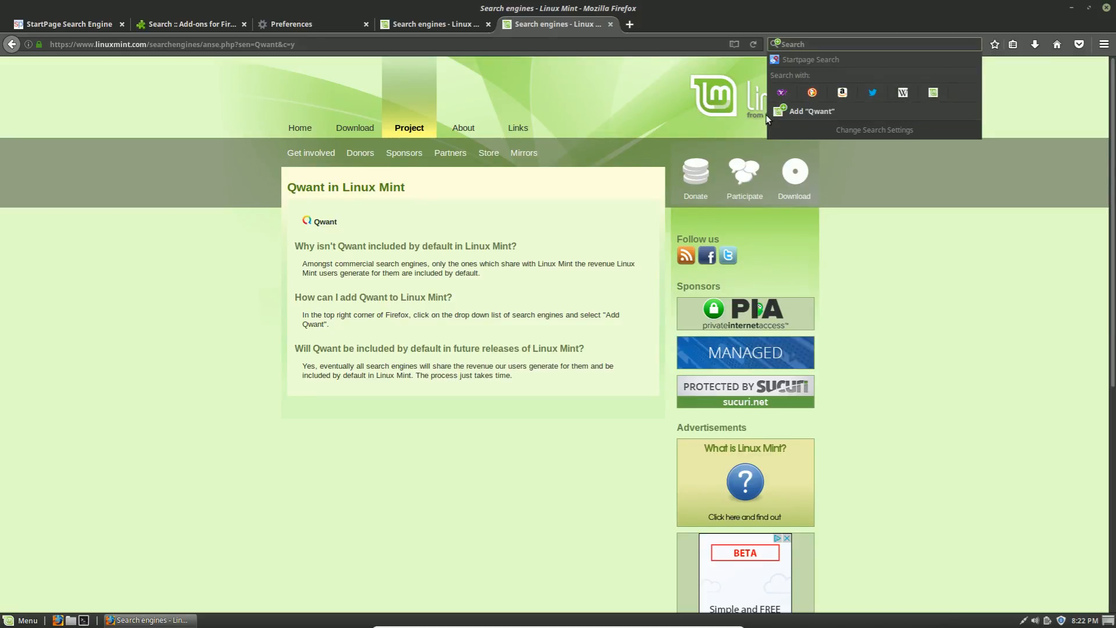
mouse_move(809, 111)
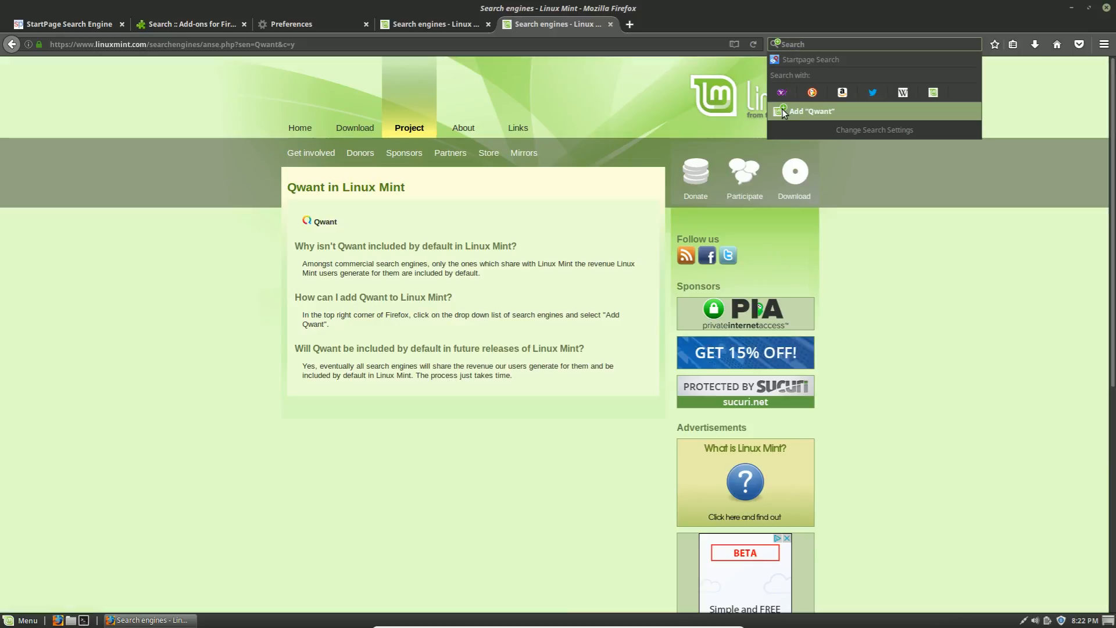
mouse_move(811, 92)
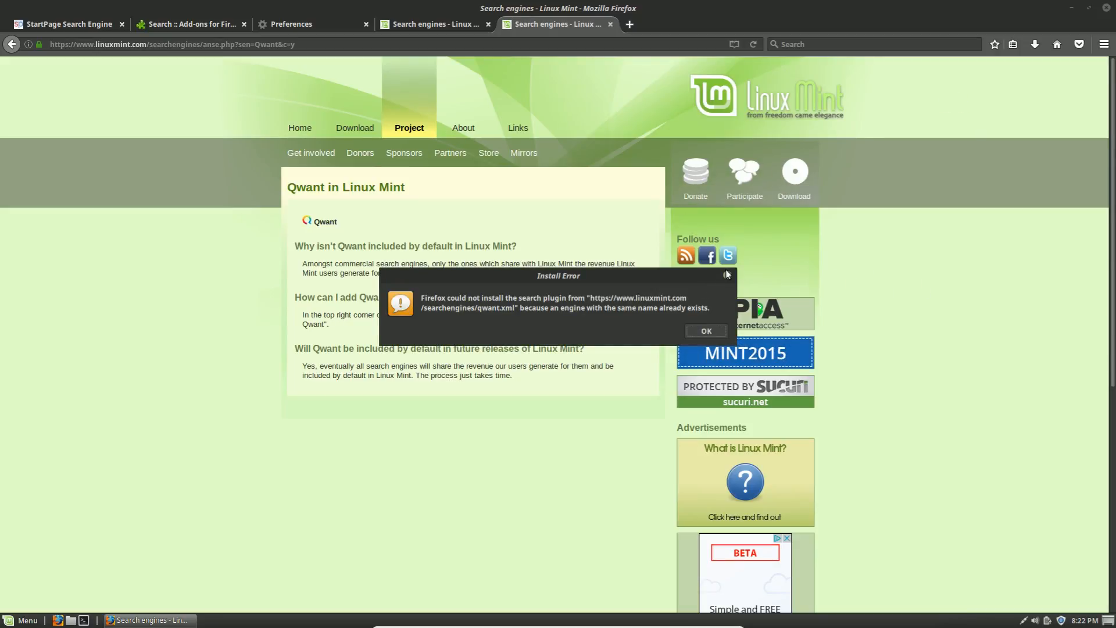
left_click(704, 330)
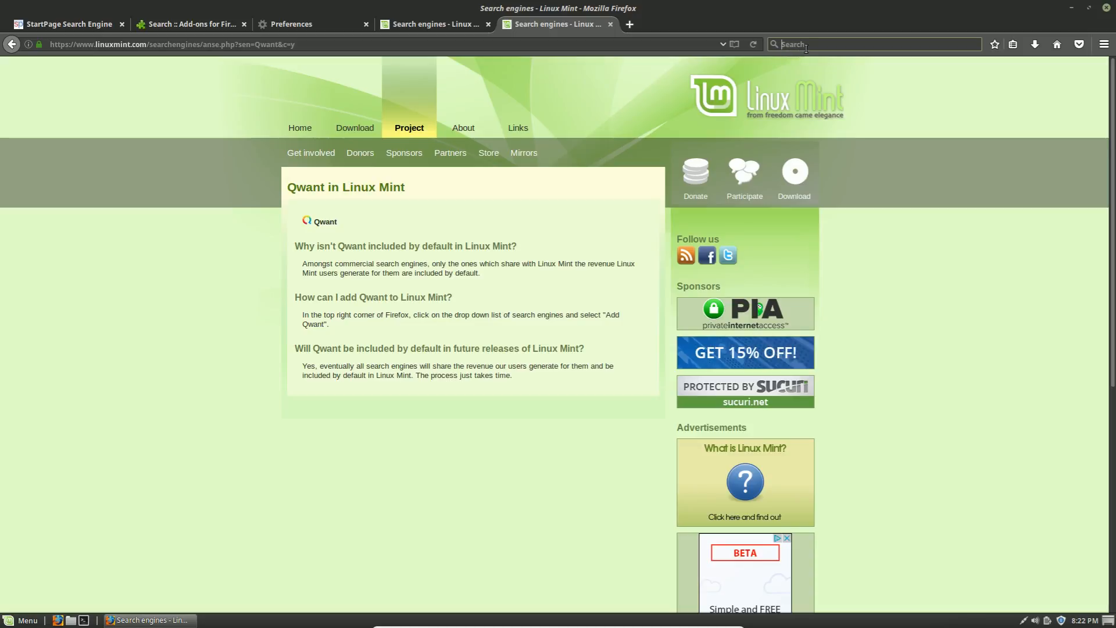
type("google")
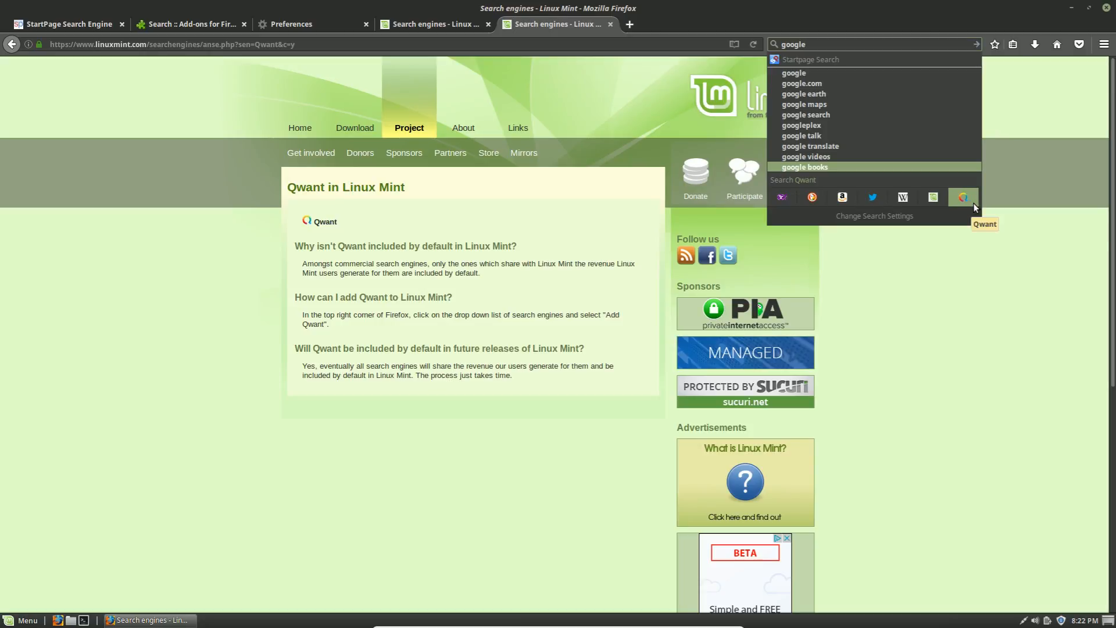
mouse_move(932, 197)
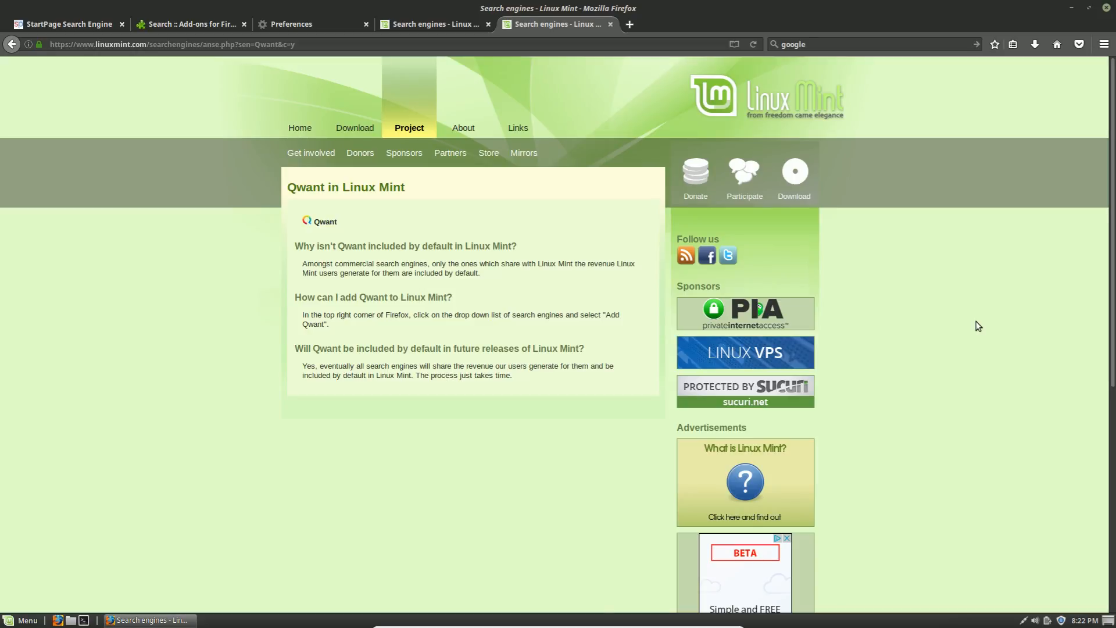
left_click(188, 23)
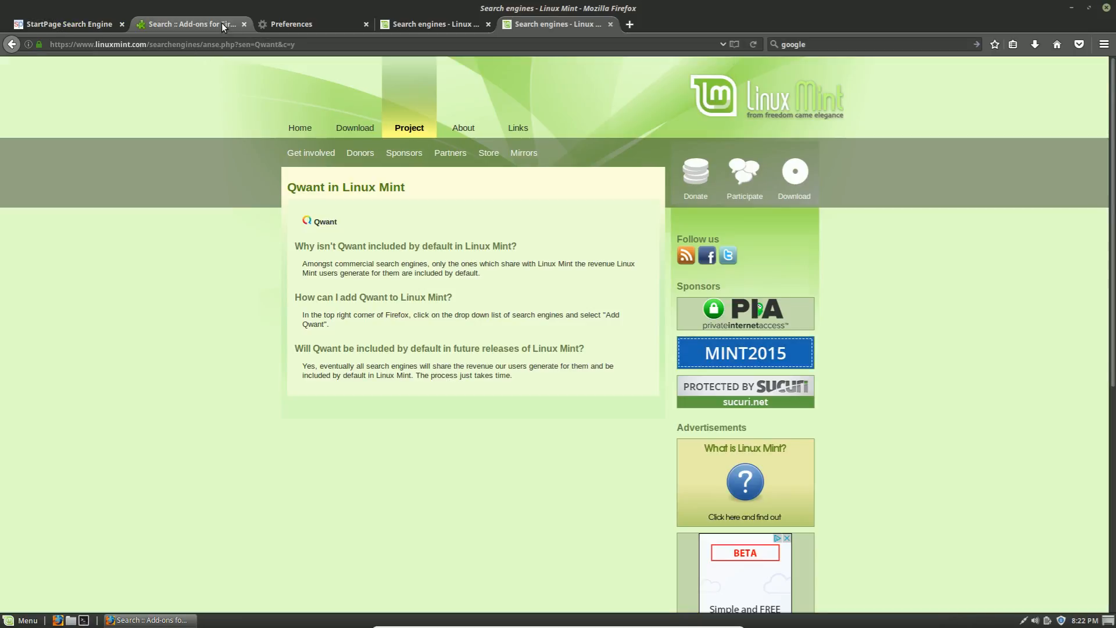
- Add Google Default to Firefox from the Add-ons results, then scroll past Qwant and DuckDuckGo
left_click(185, 23)
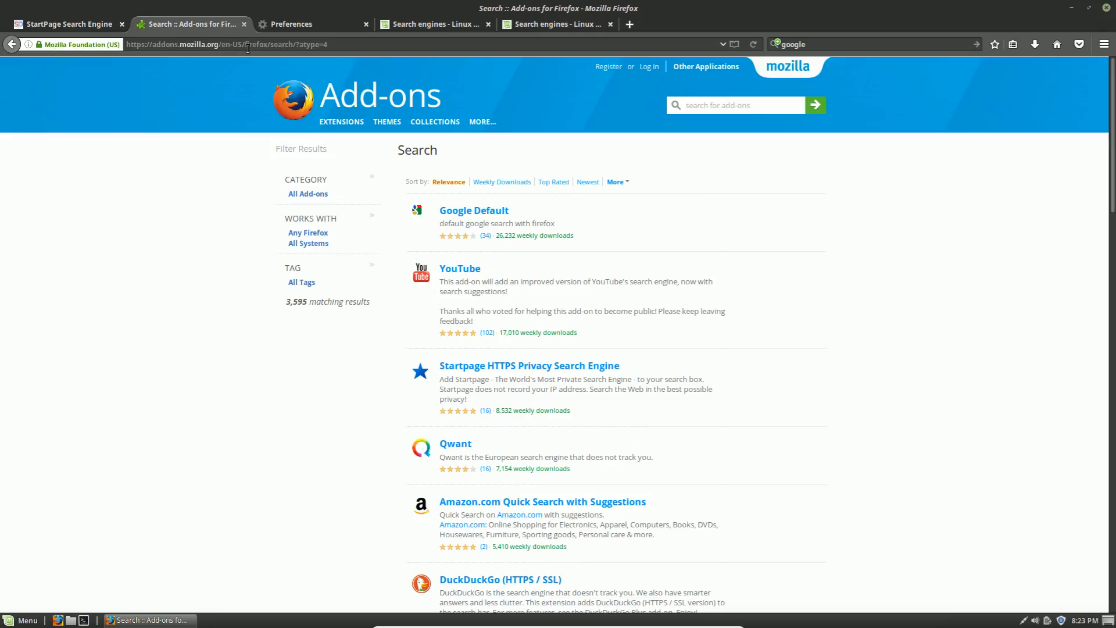
mouse_move(285, 56)
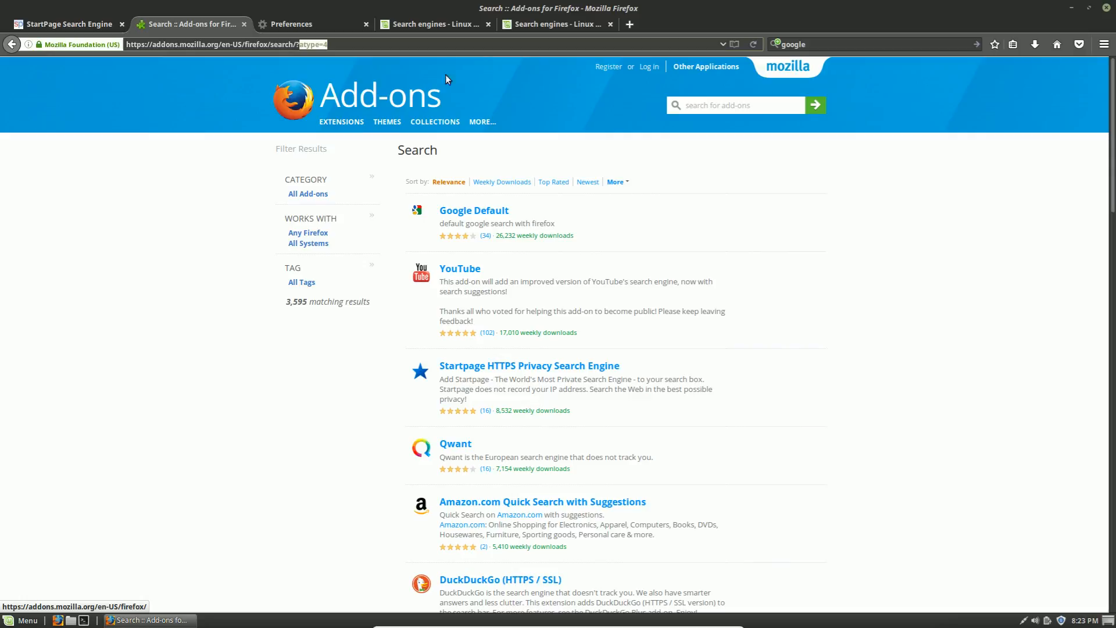
mouse_move(530, 80)
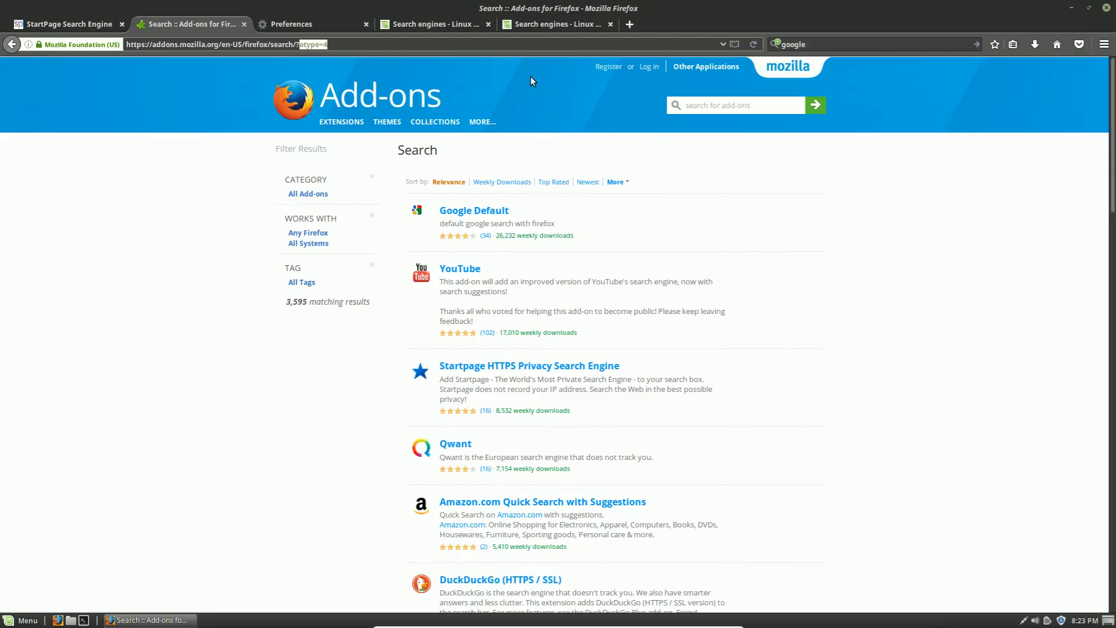
left_click(482, 121)
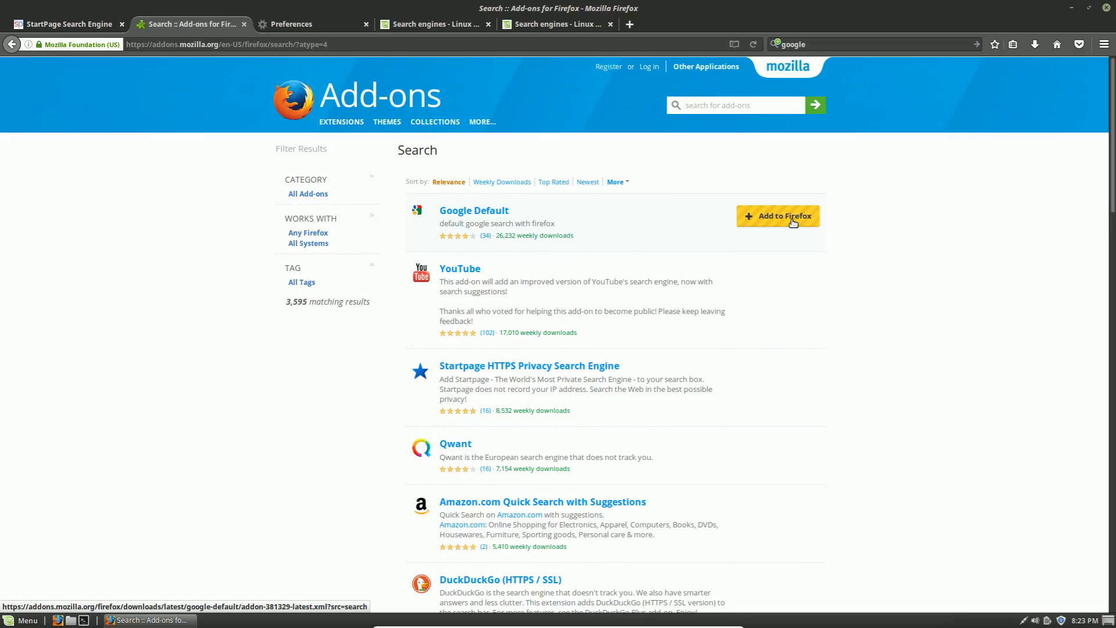
left_click(776, 215)
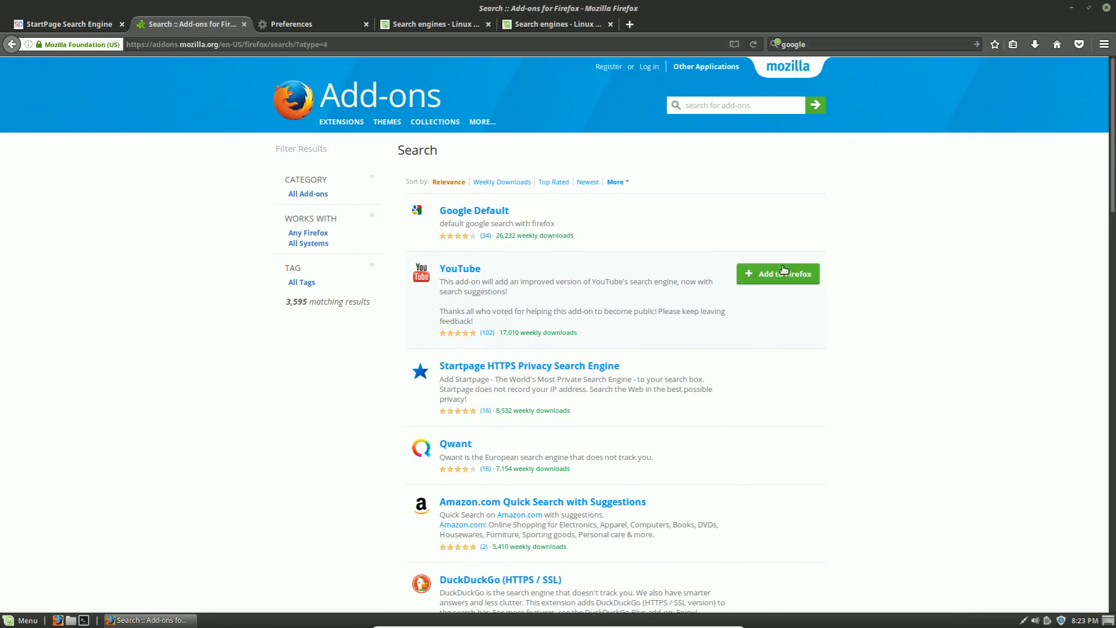
mouse_move(688, 240)
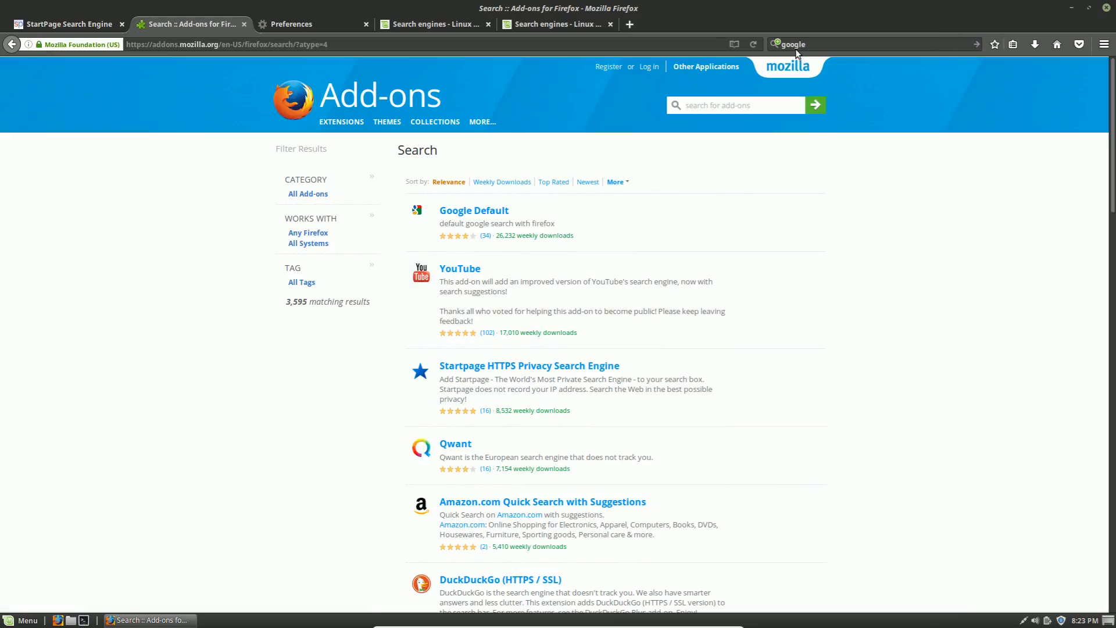
left_click(793, 44)
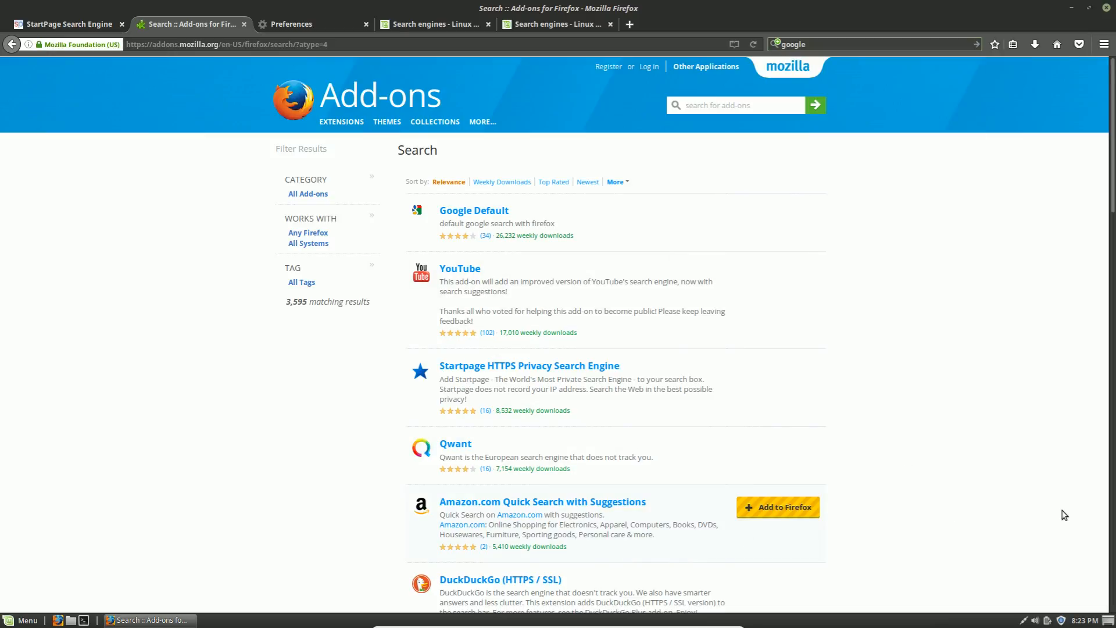
scroll("down", 3)
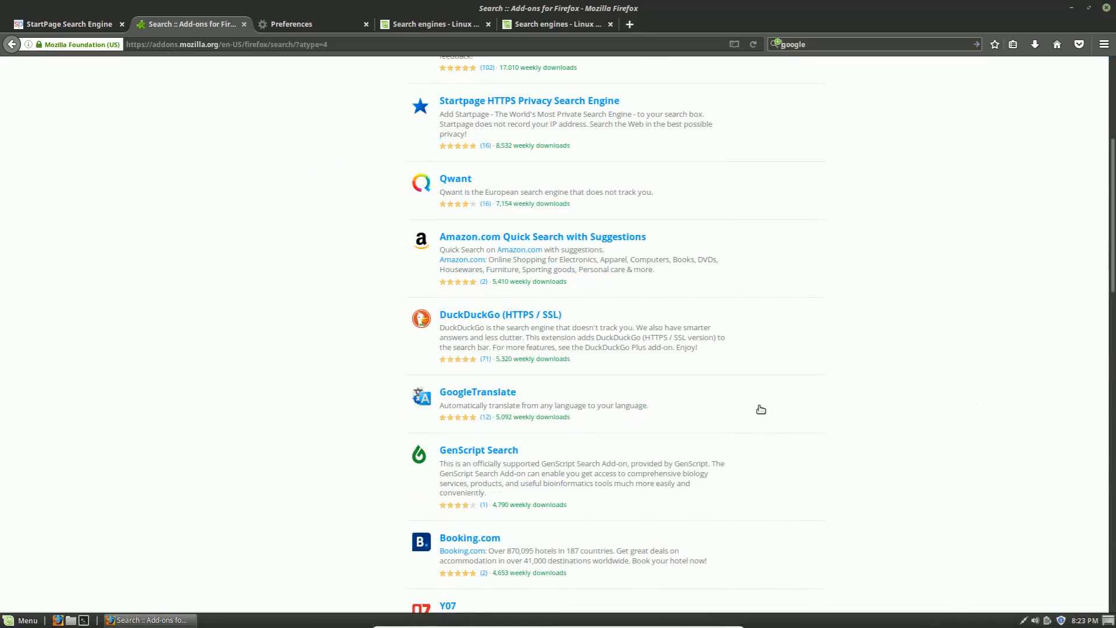
scroll("down", 3)
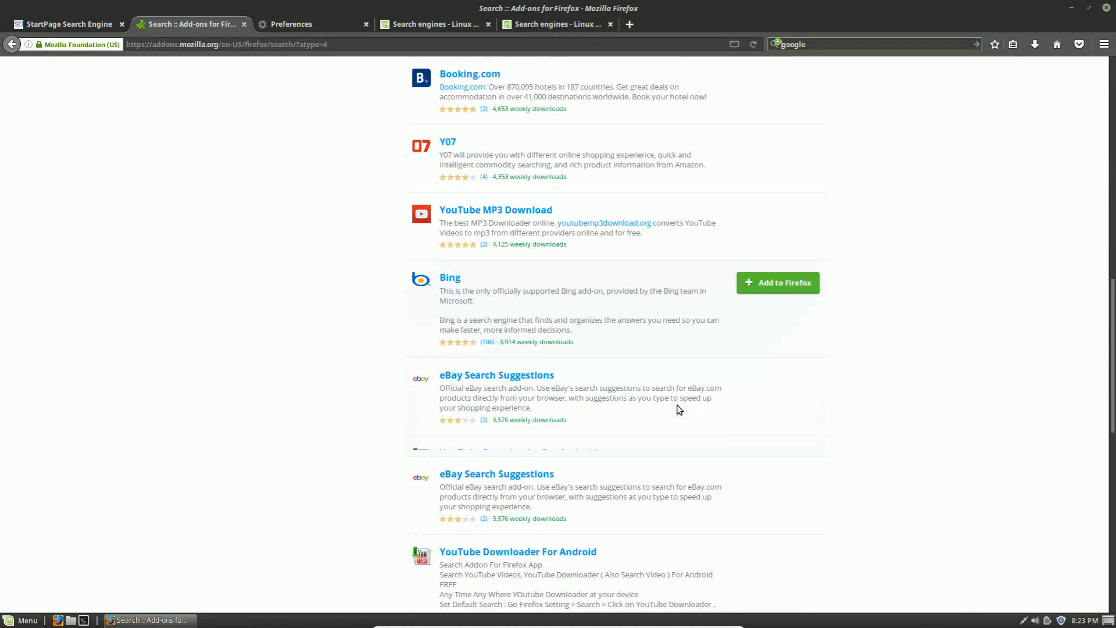
scroll("down", 3)
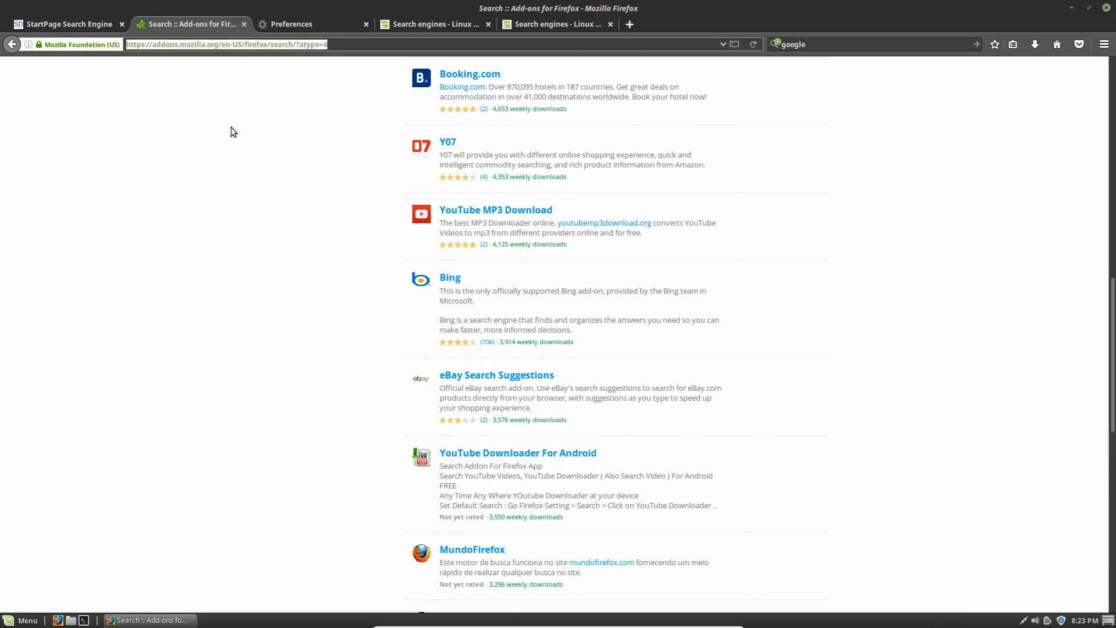
mouse_move(238, 148)
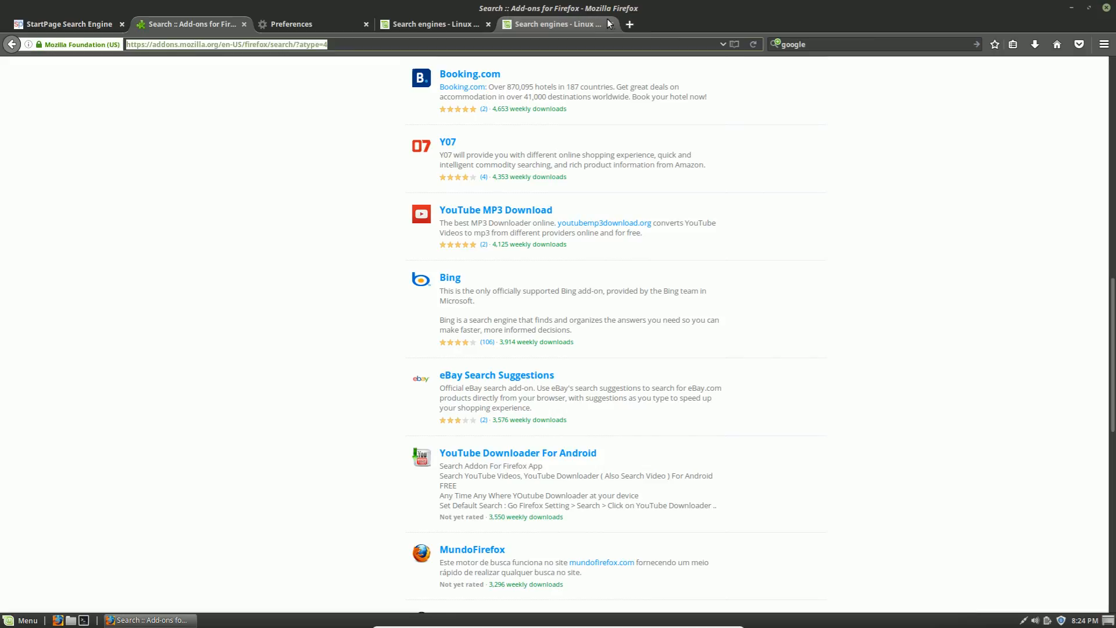
- Open Google in a new tab and follow 'Yes, show me' to the homepage instructions
left_click(627, 24)
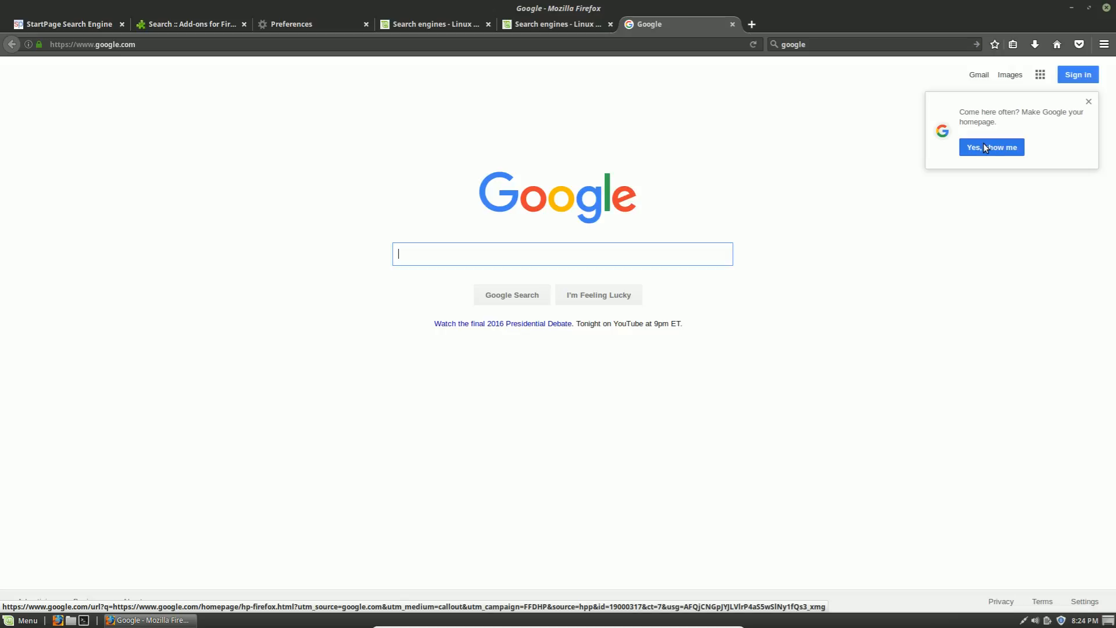
left_click(991, 147)
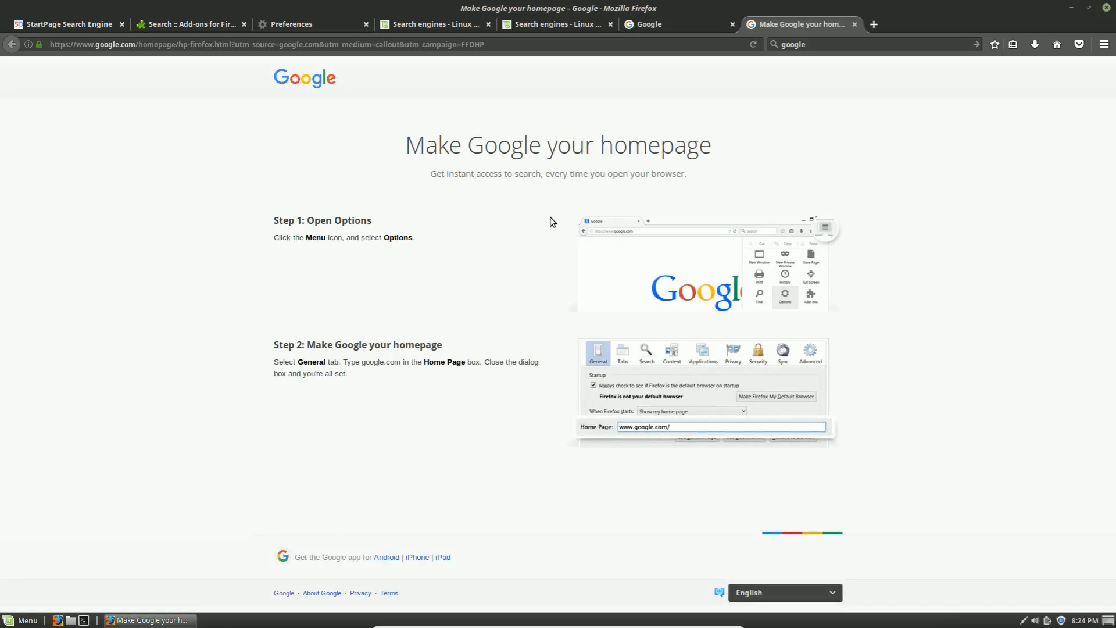
mouse_move(848, 218)
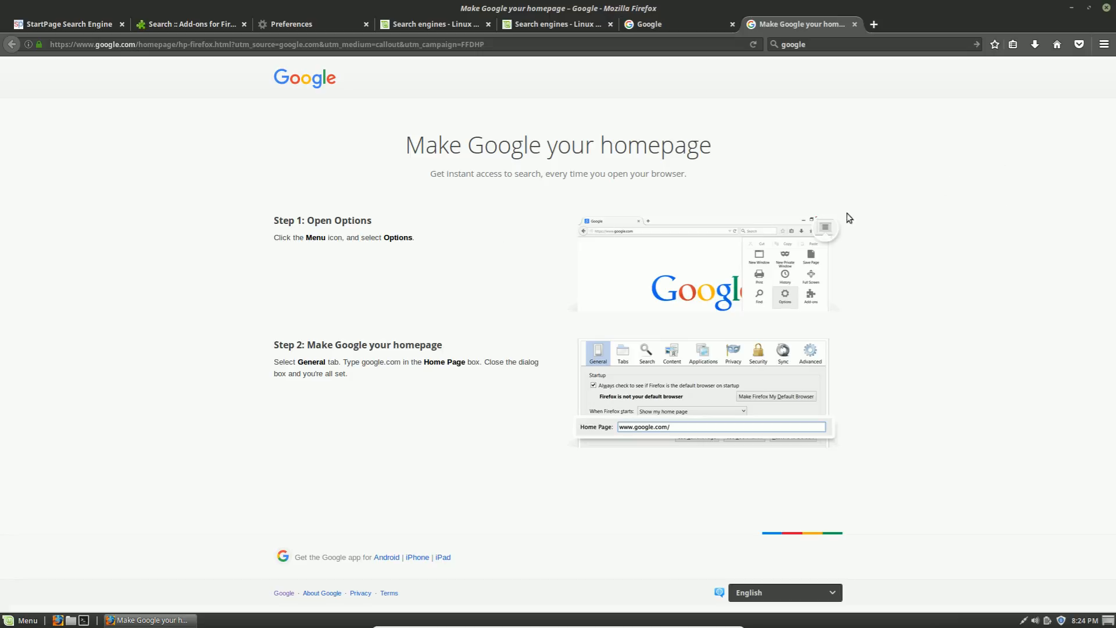
mouse_move(161, 293)
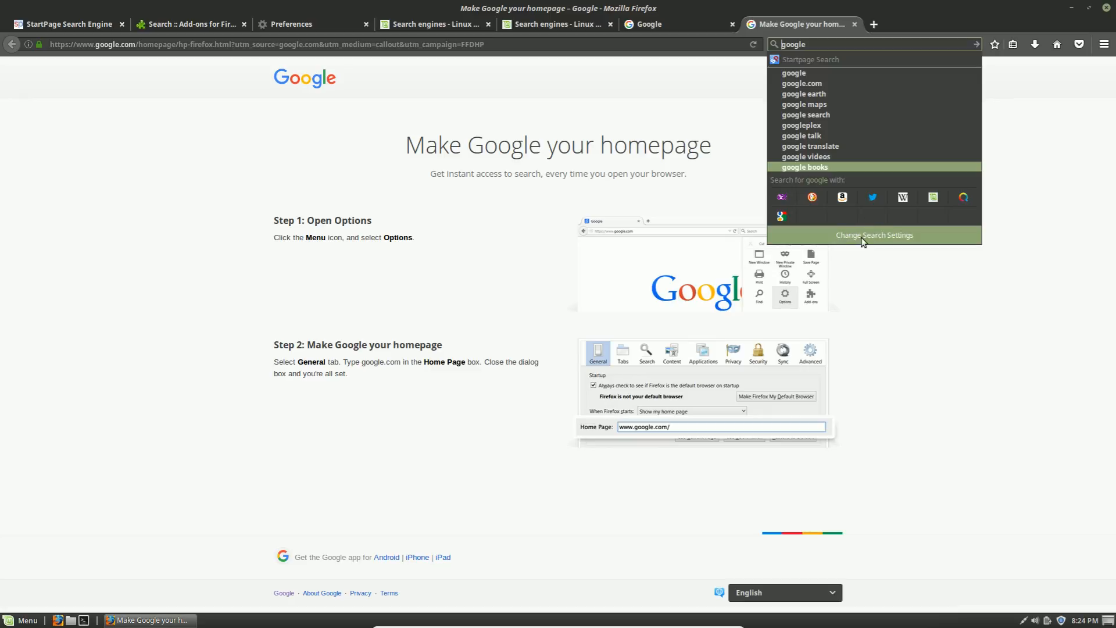
mouse_move(780, 215)
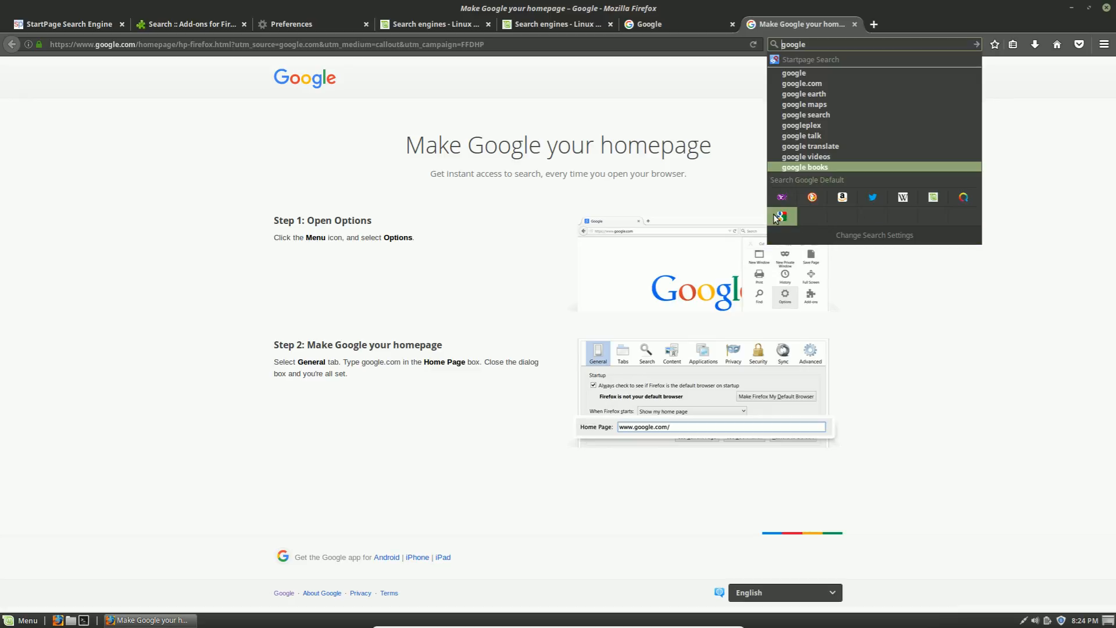
mouse_move(780, 216)
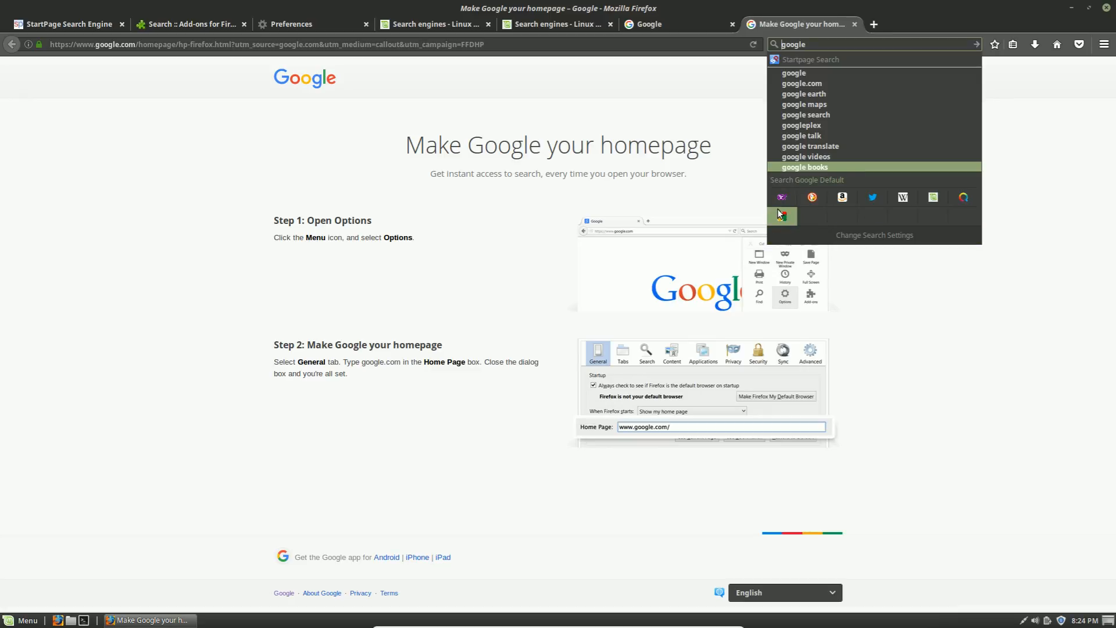
mouse_move(781, 216)
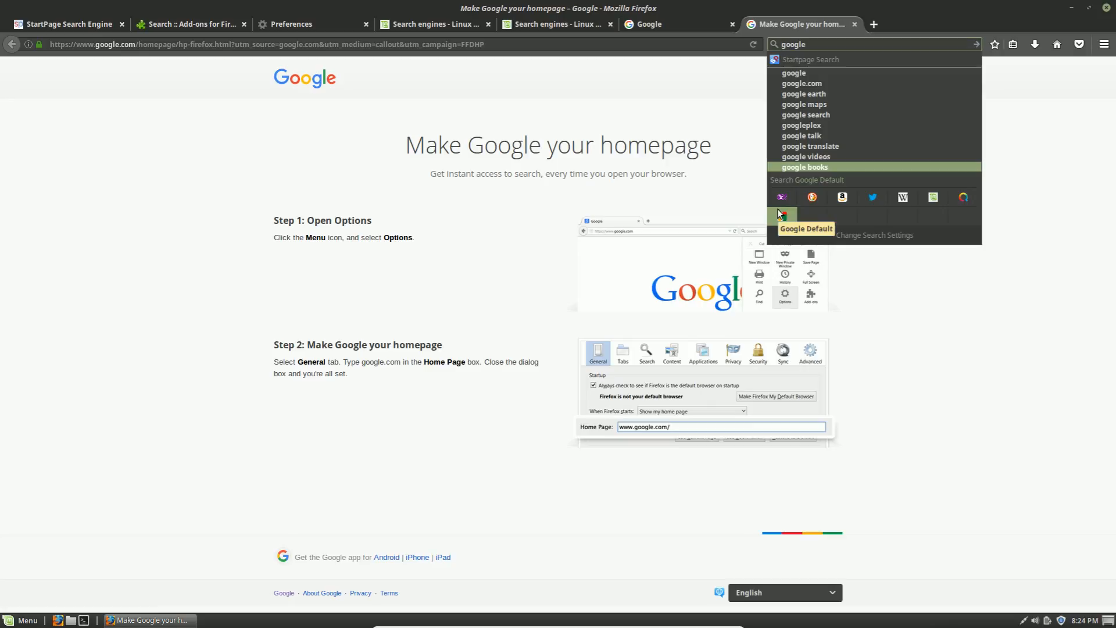
mouse_move(781, 216)
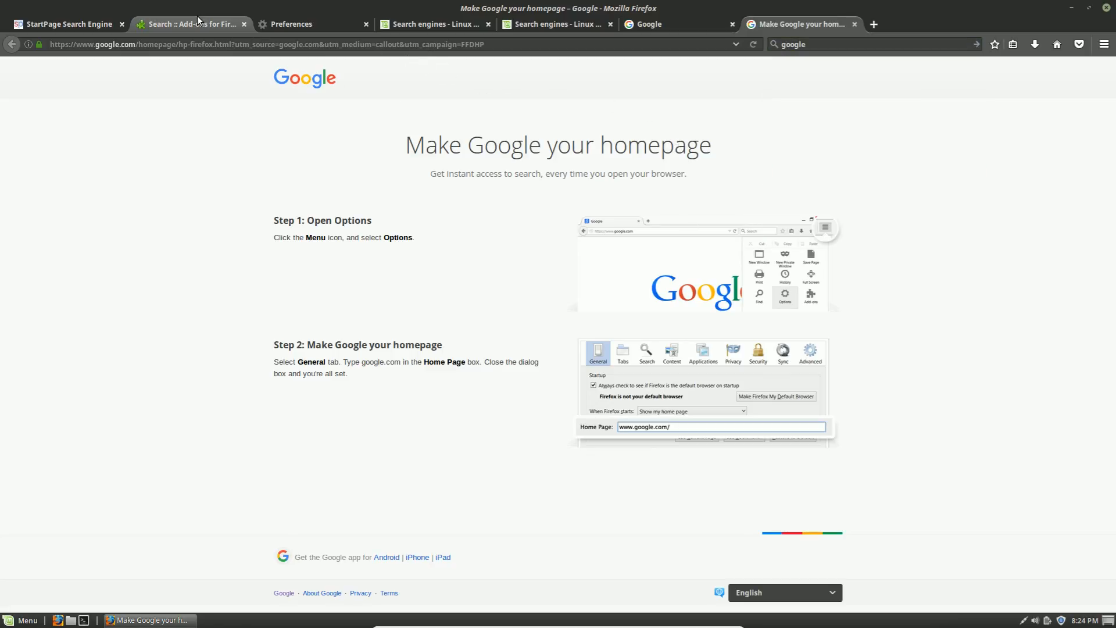
- Return to the Add-ons tab and scroll the results listing Google Default, YouTube and Qwant
left_click(191, 23)
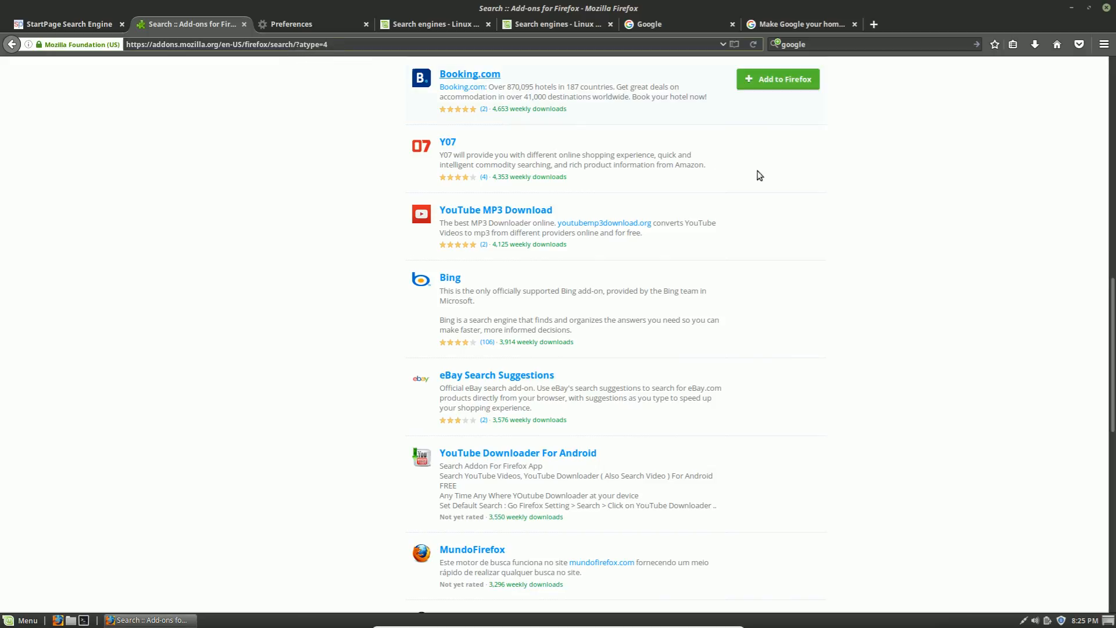
scroll("down", 3)
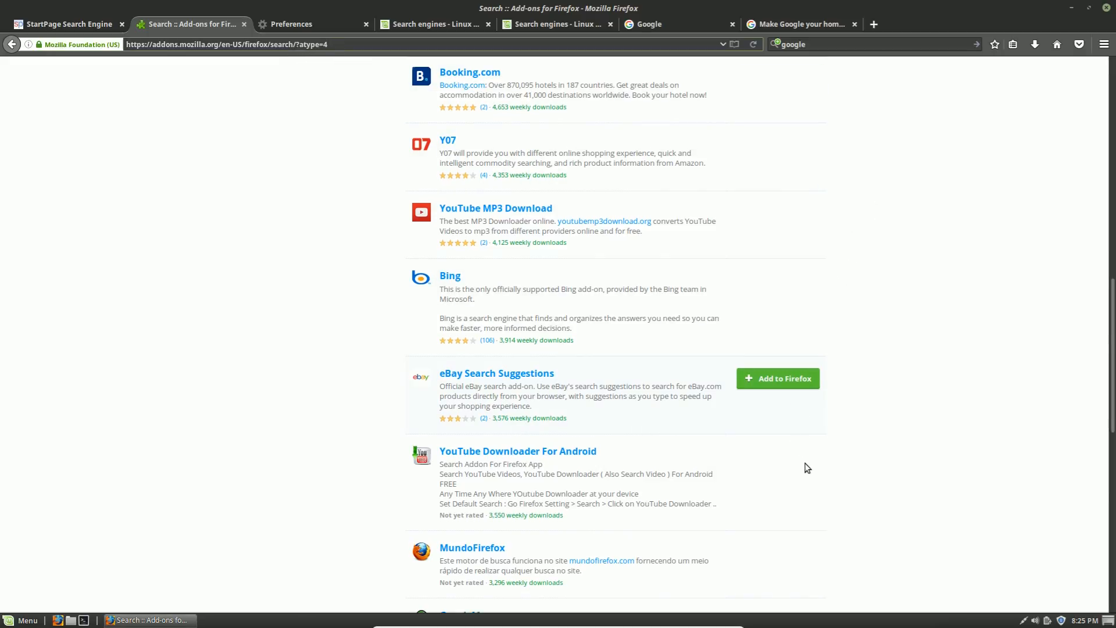
scroll("down", 3)
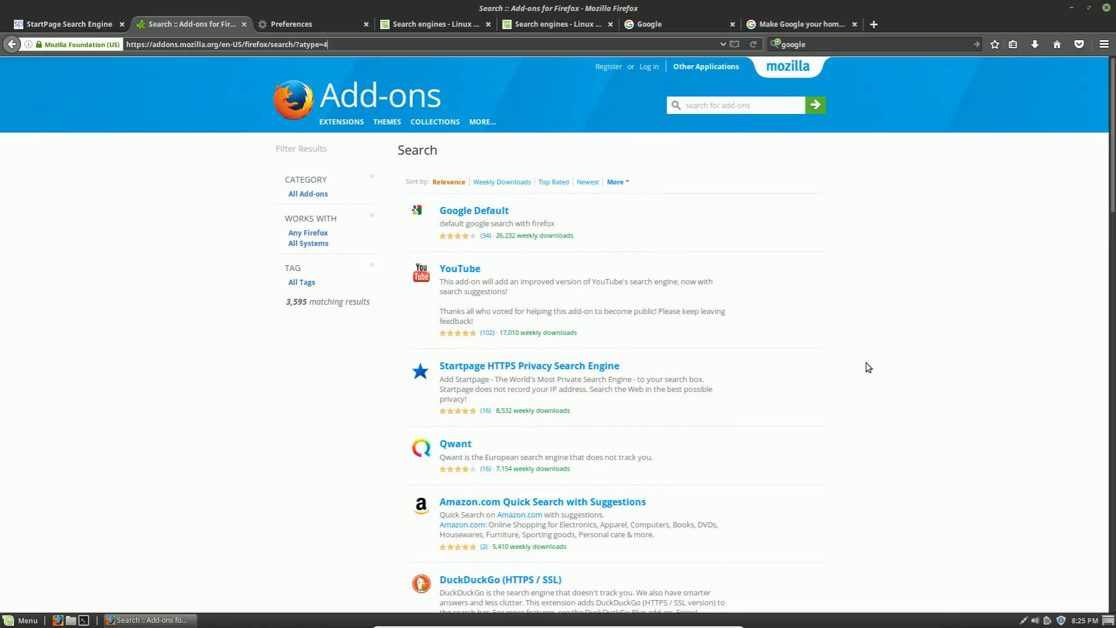
mouse_move(1090, 323)
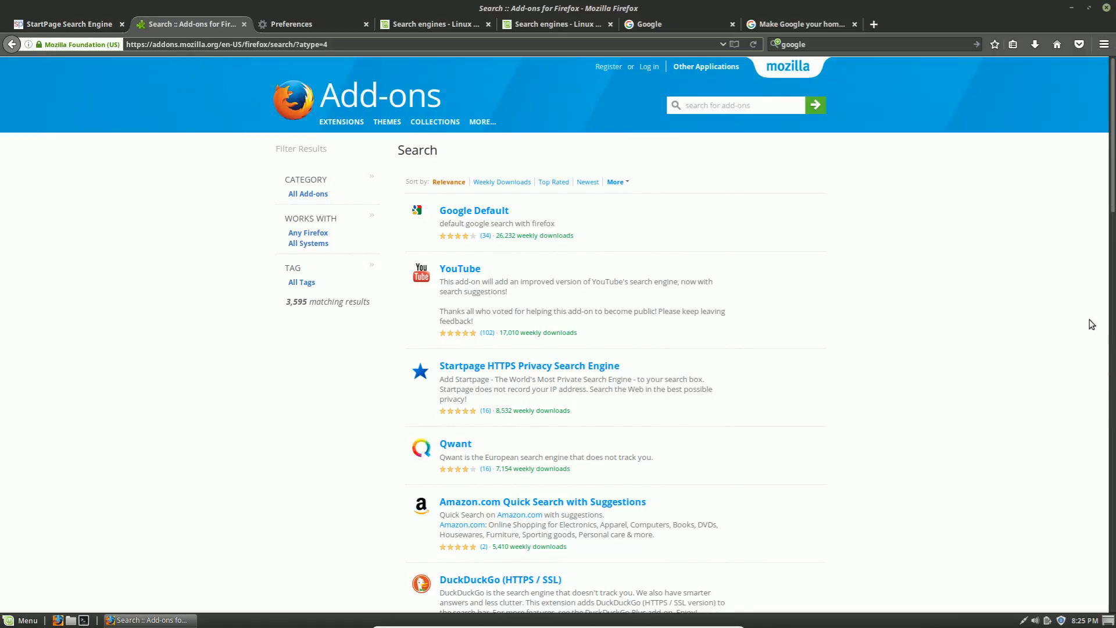